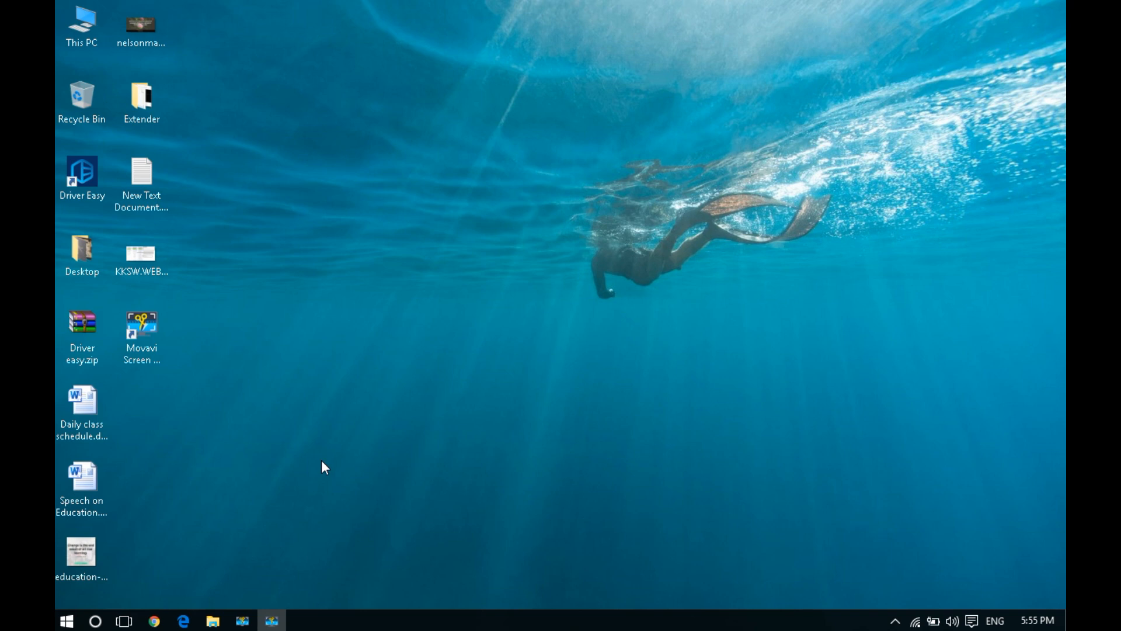
mouse_move(167, 568)
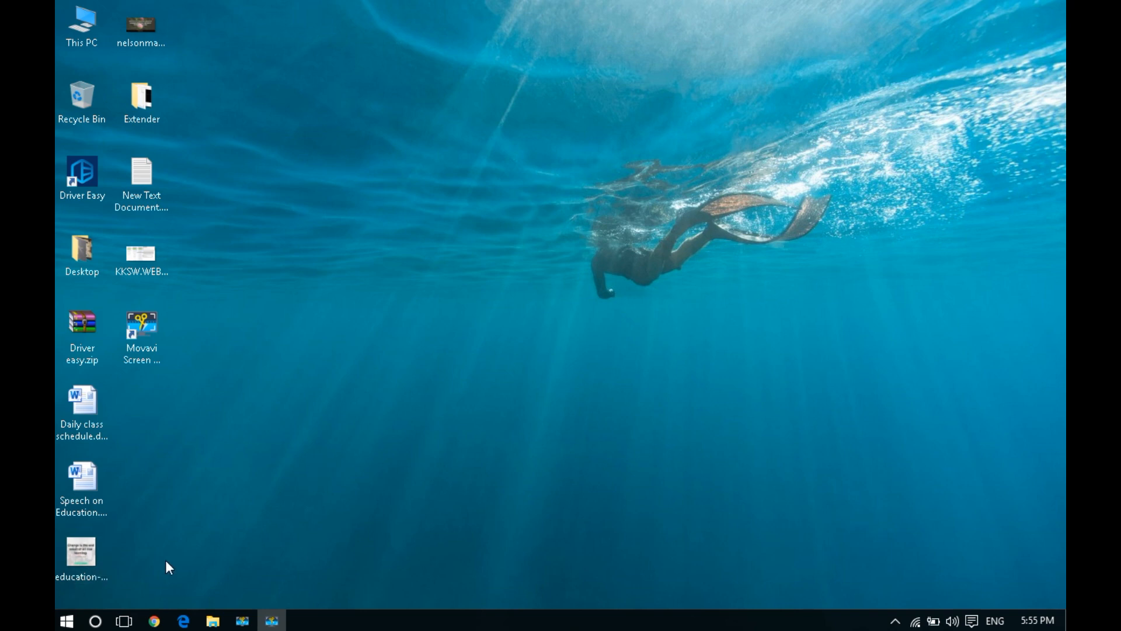
- Launch EndNote from the Start menu by searching 'e' and choosing it under Apps
left_click(66, 621)
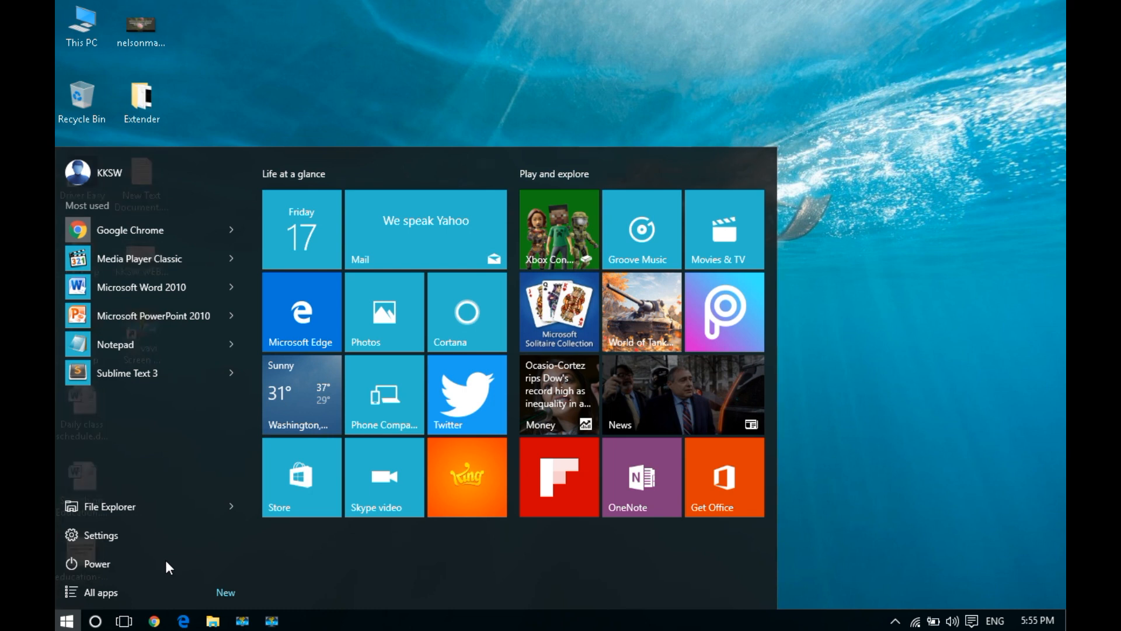
type("e")
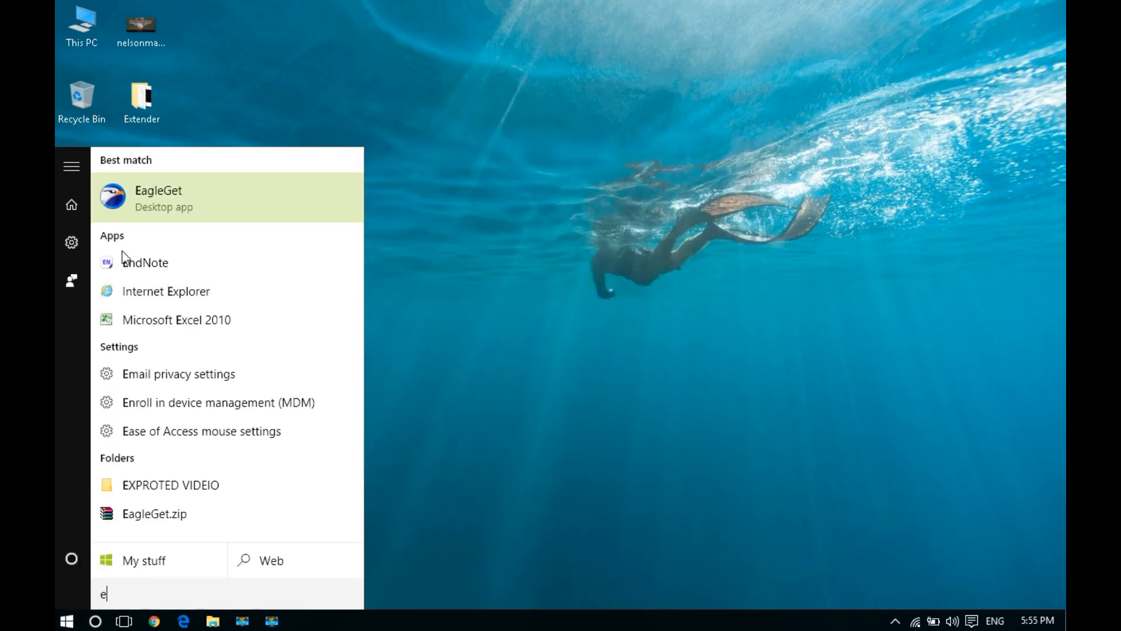
mouse_move(165, 273)
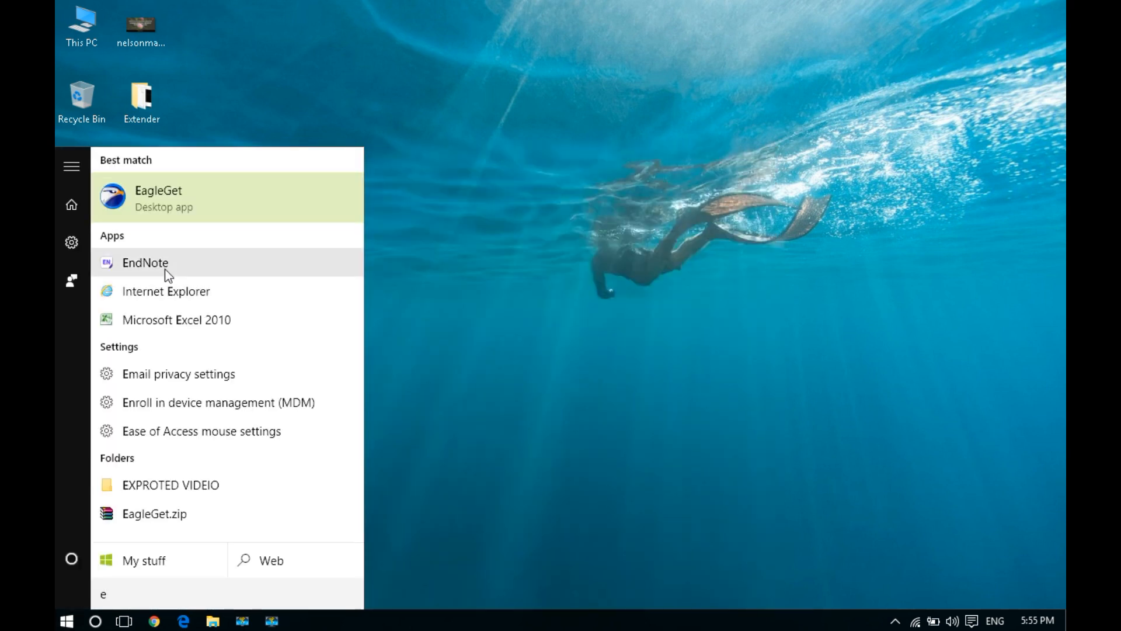
left_click(529, 307)
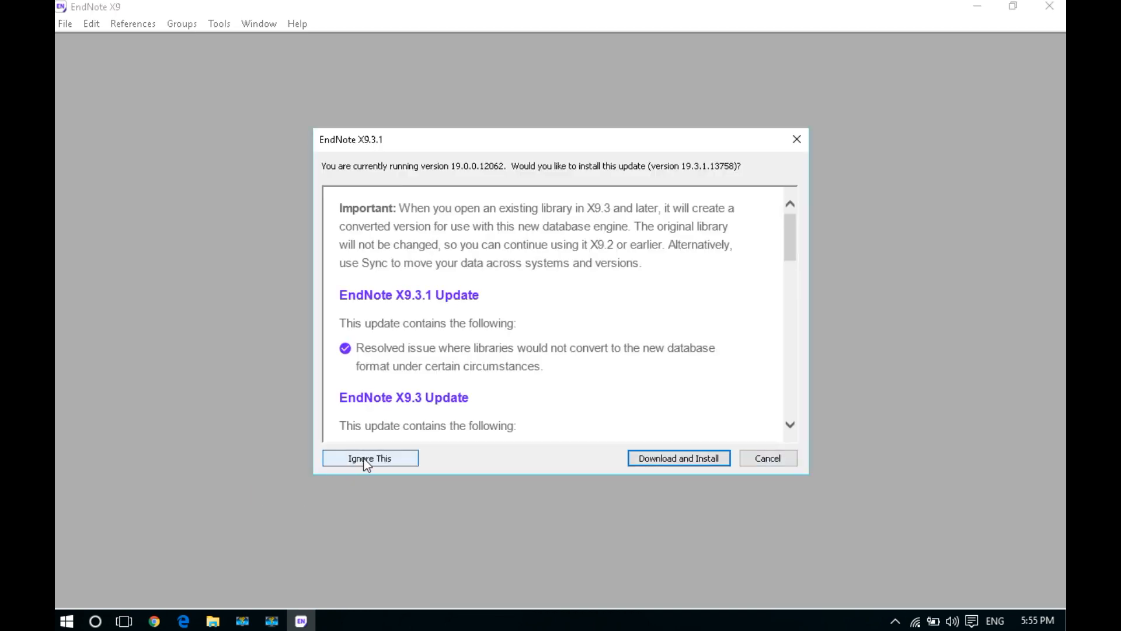
- Decline the X9.3.1 update and create 'My EndNote Library.enl' in Documents
left_click(64, 24)
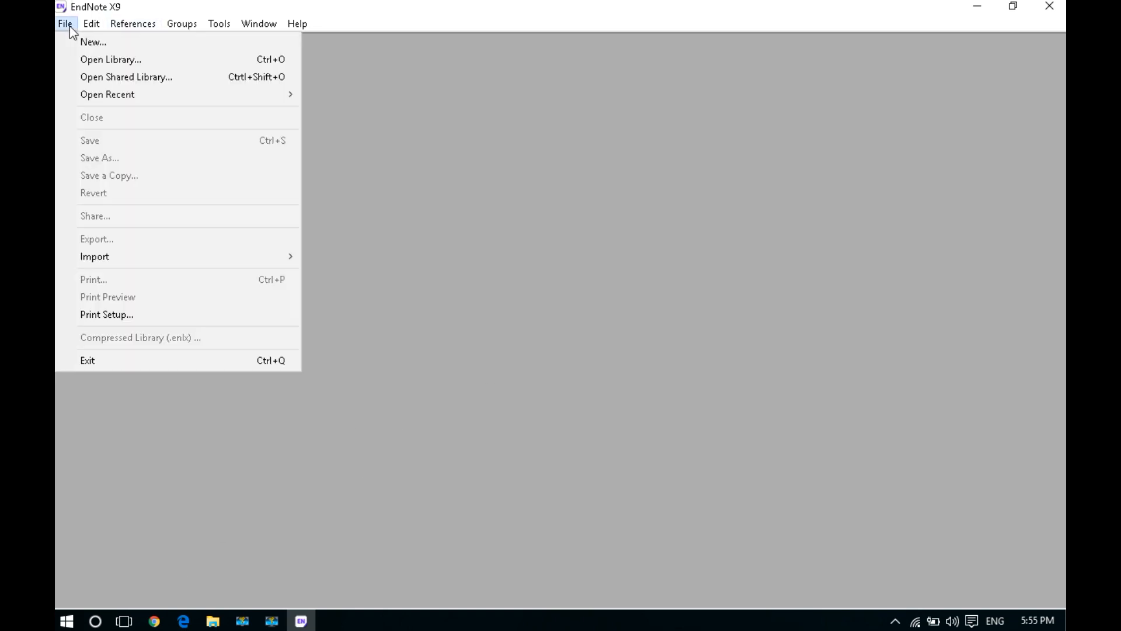
left_click(91, 23)
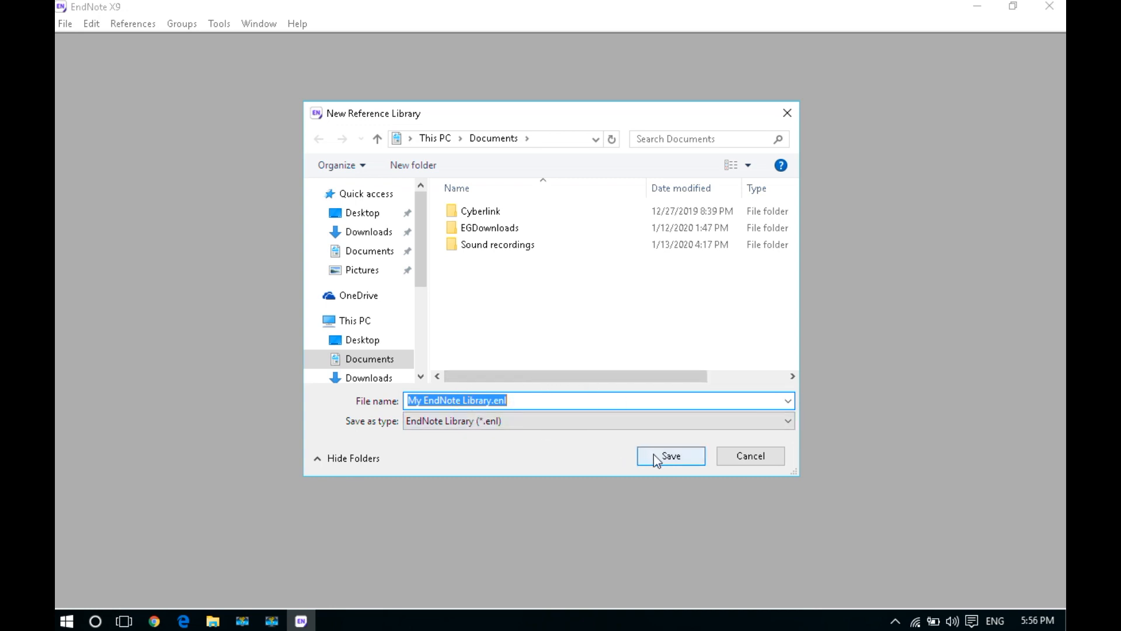
left_click(670, 456)
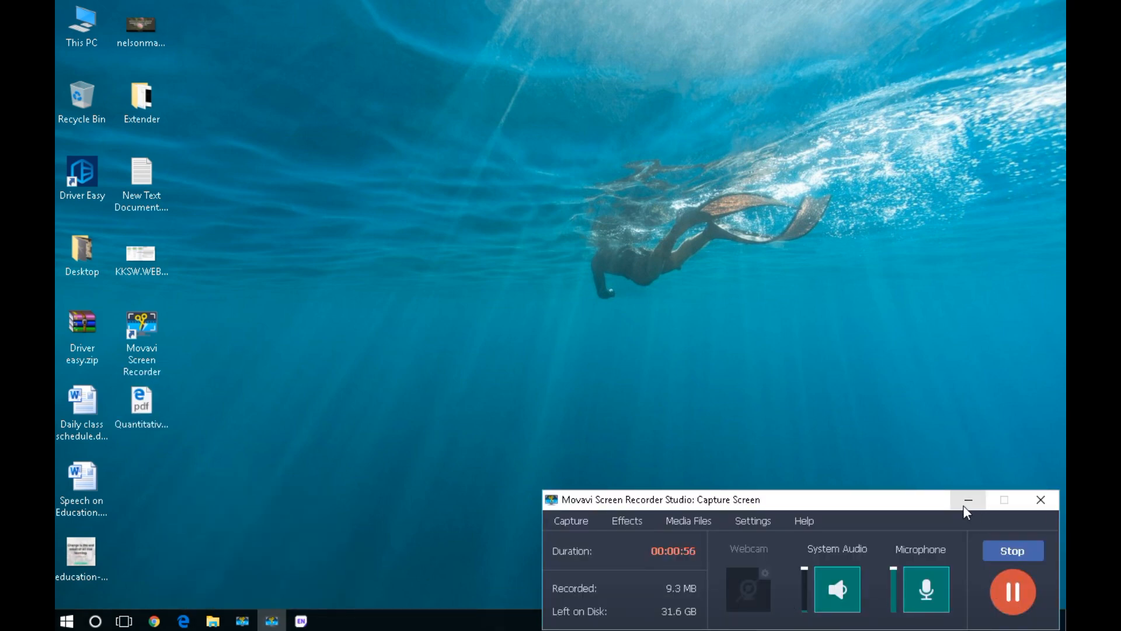
- Open the desktop article PDF and reach its ResearchGate publication page in the browser
left_click(968, 500)
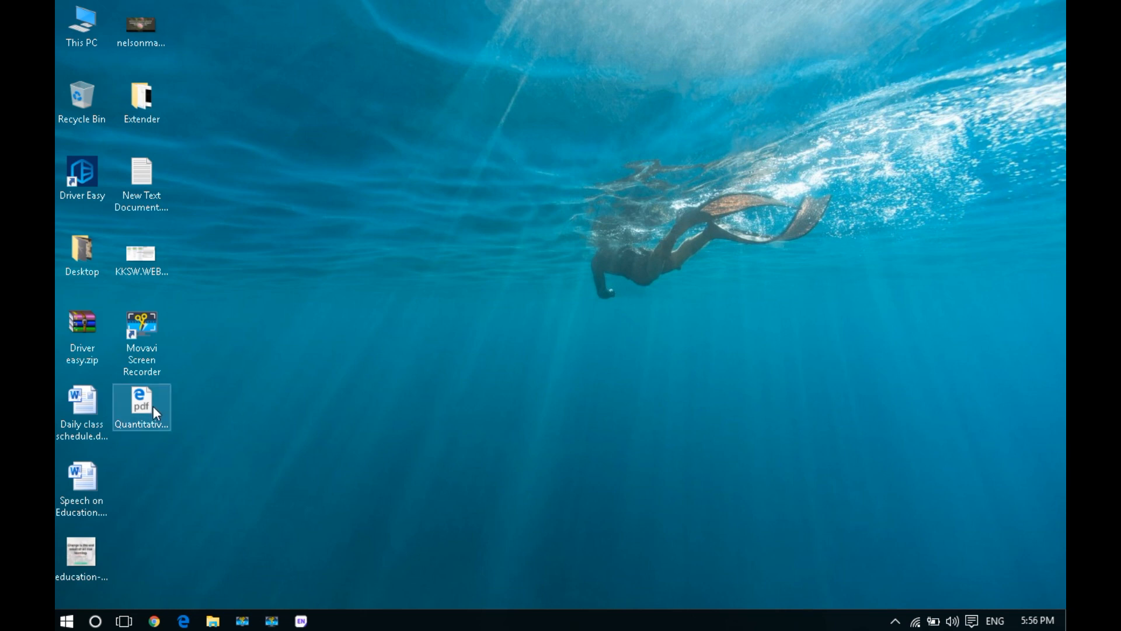
double_click(142, 400)
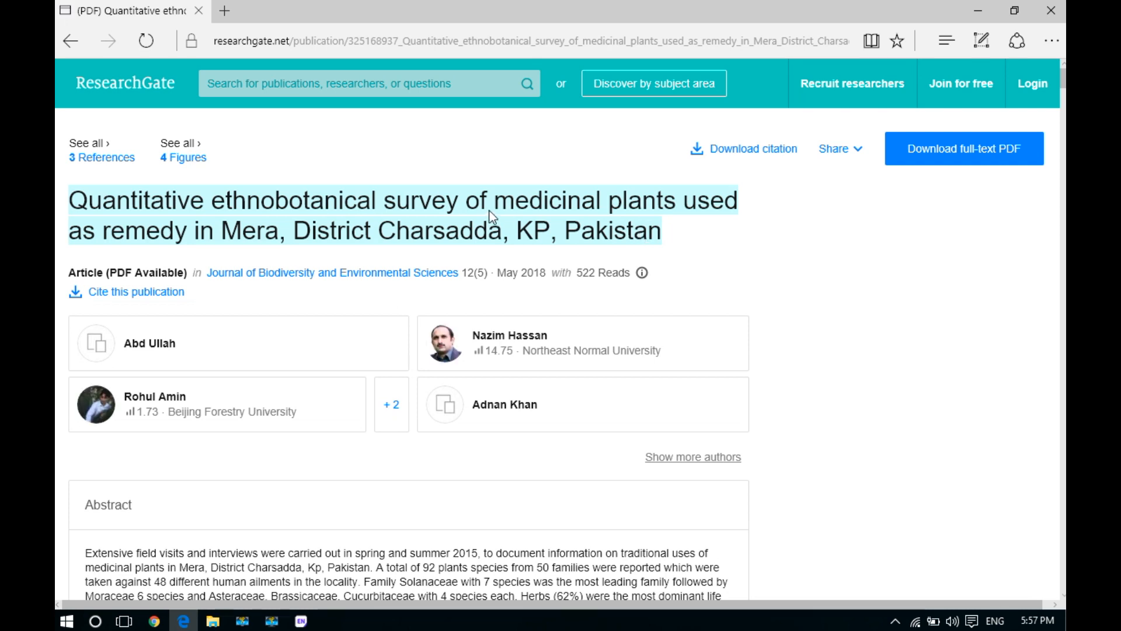
right_click(491, 217)
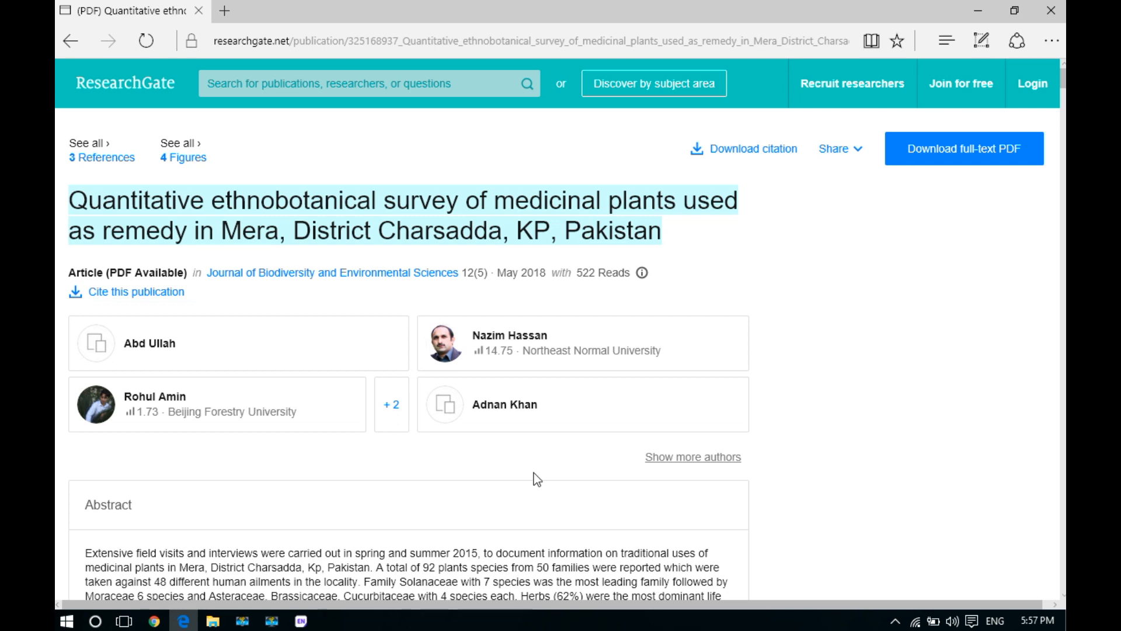
mouse_move(748, 207)
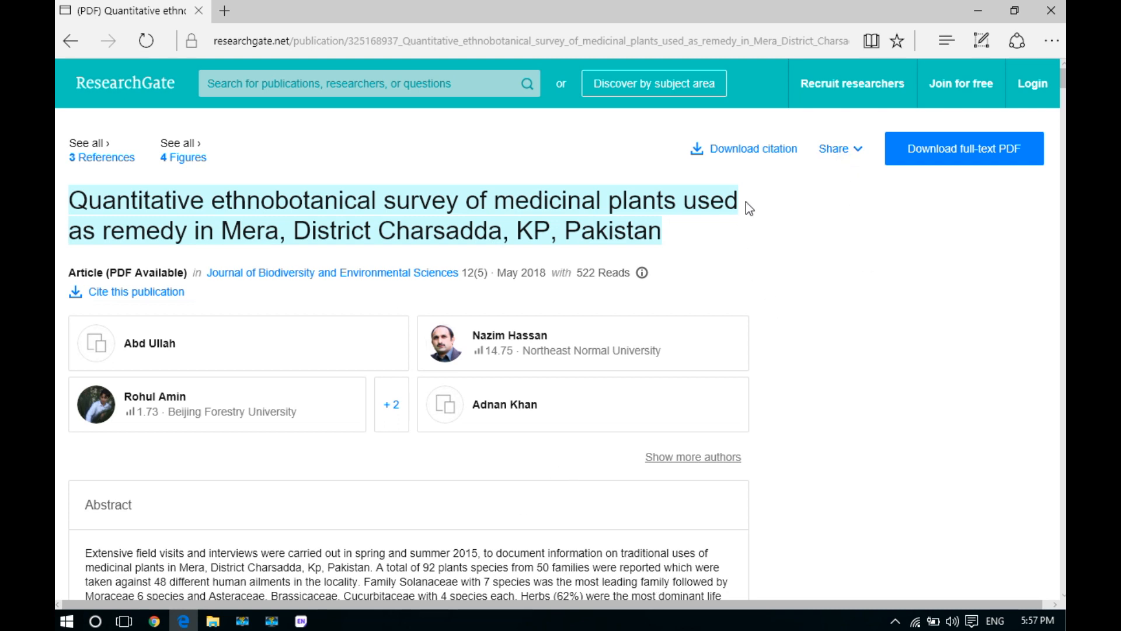
mouse_move(722, 163)
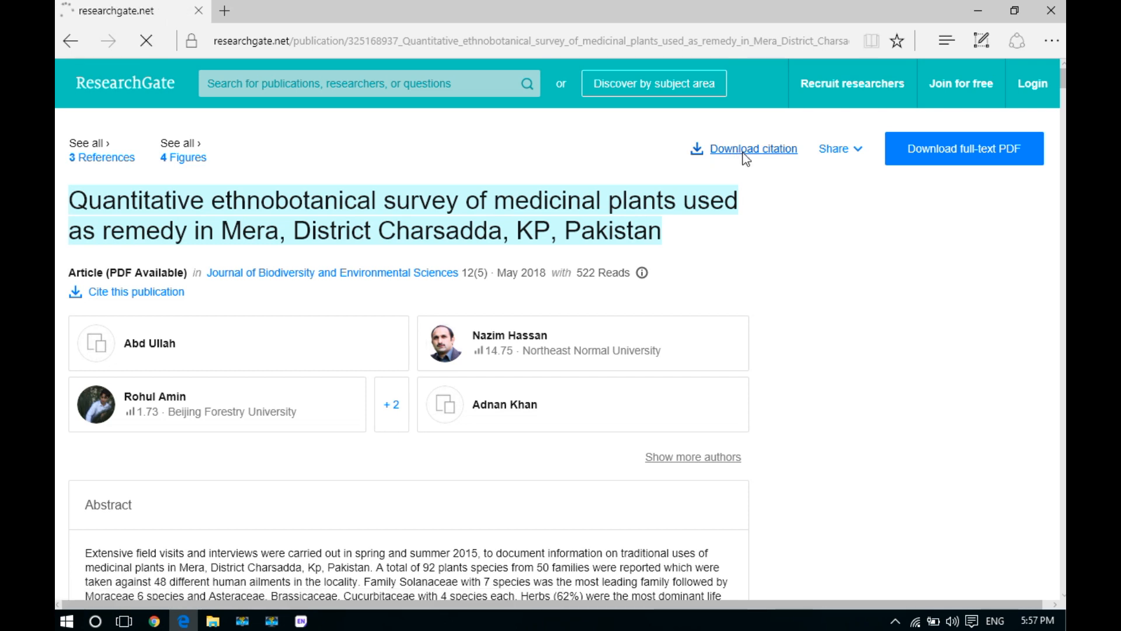
- Download the article's citation as an RIS file, citation only without abstract
left_click(752, 148)
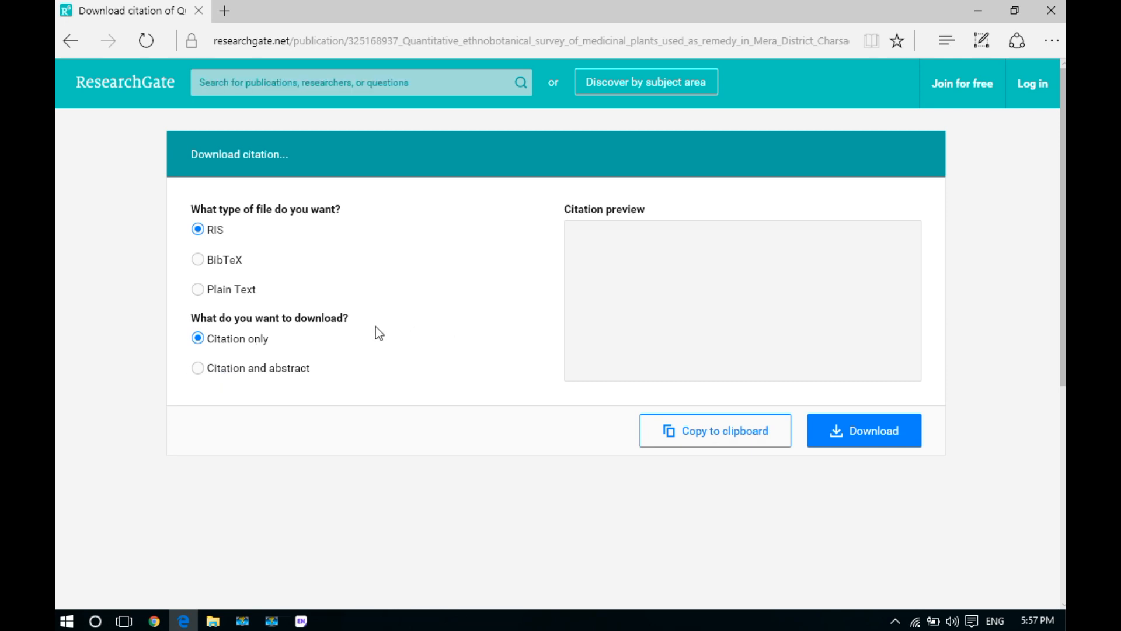
left_click(198, 339)
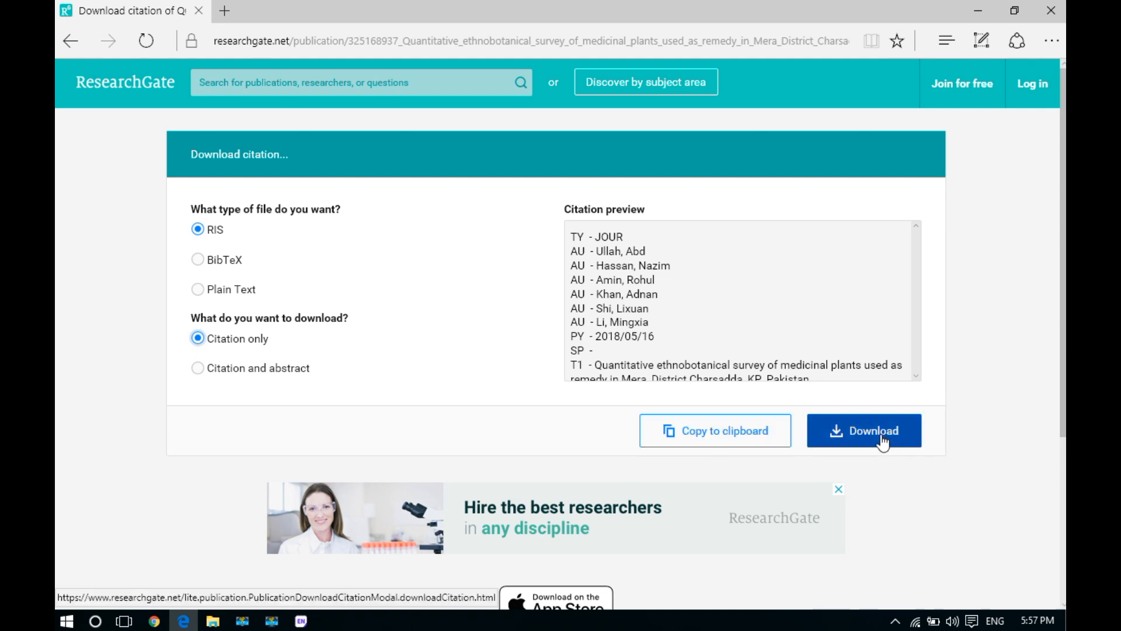
left_click(865, 431)
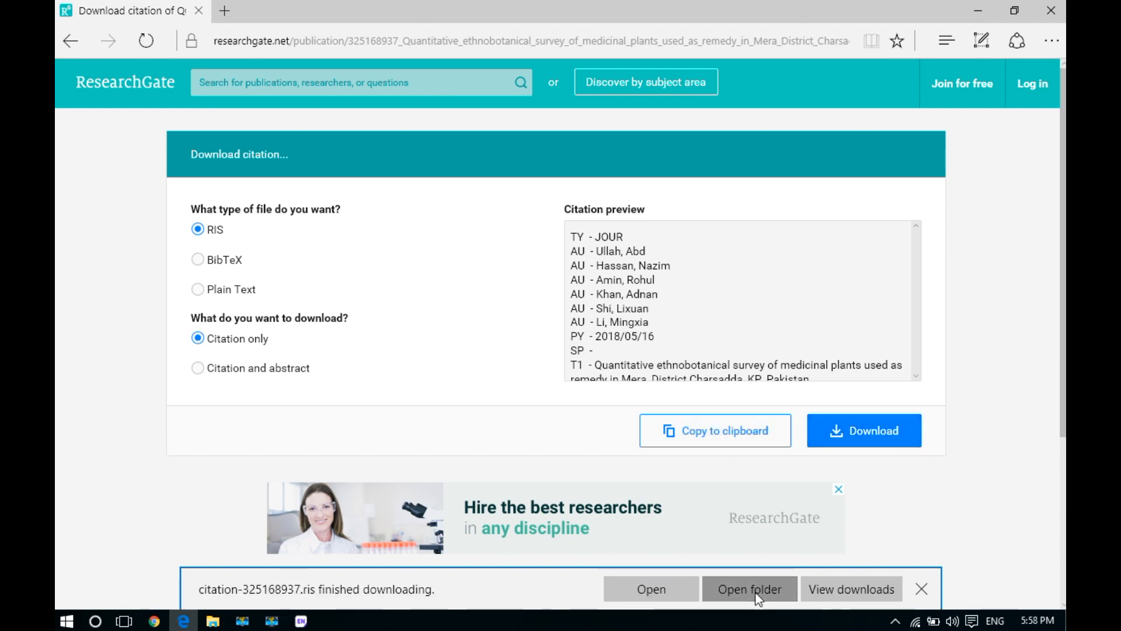
- Open citation-325168937.ris from the Downloads folder via its context menu
left_click(748, 588)
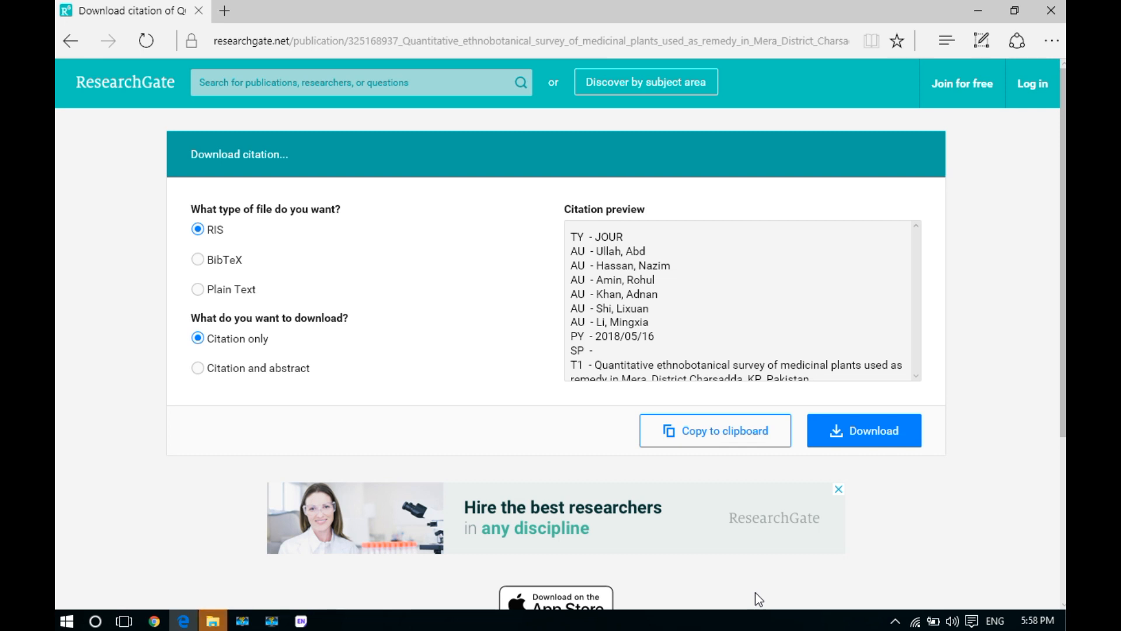
left_click(864, 430)
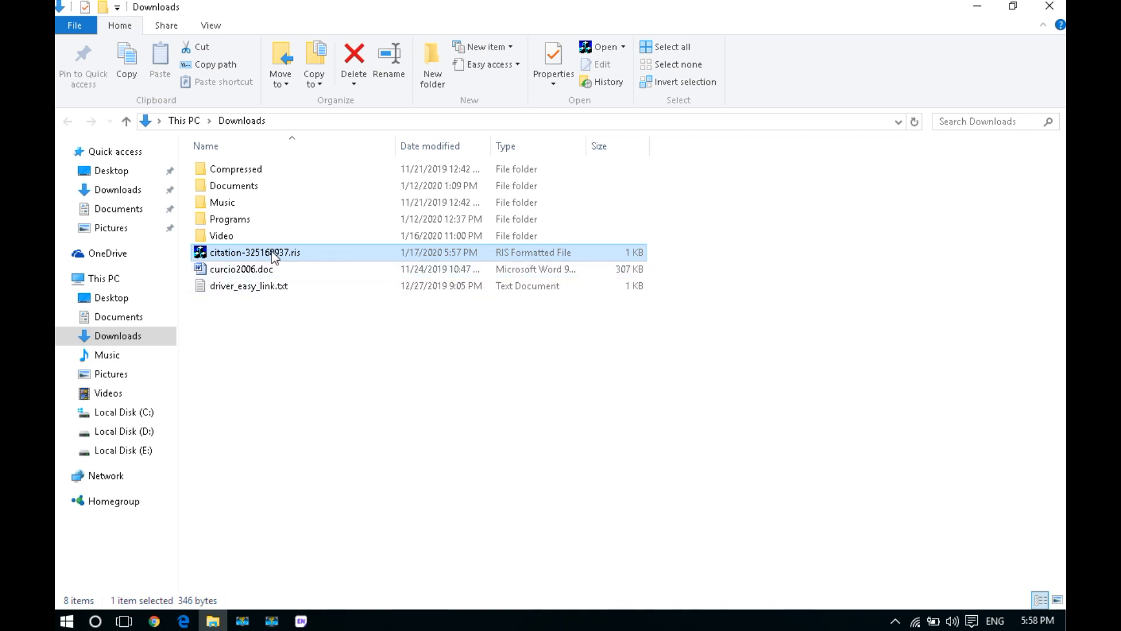
right_click(256, 252)
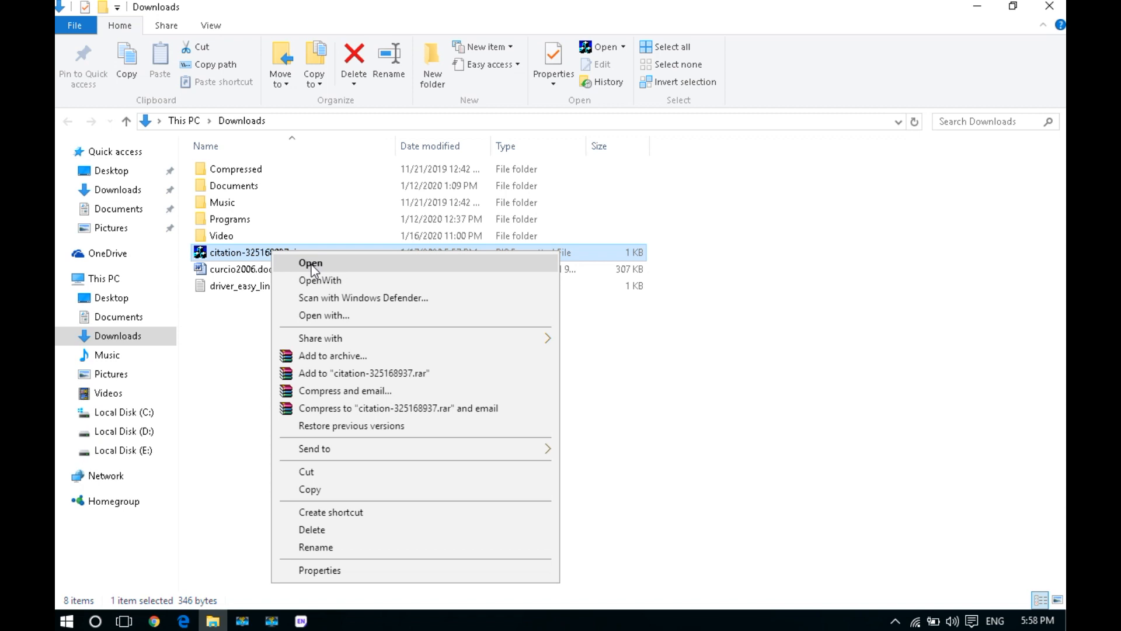
left_click(310, 263)
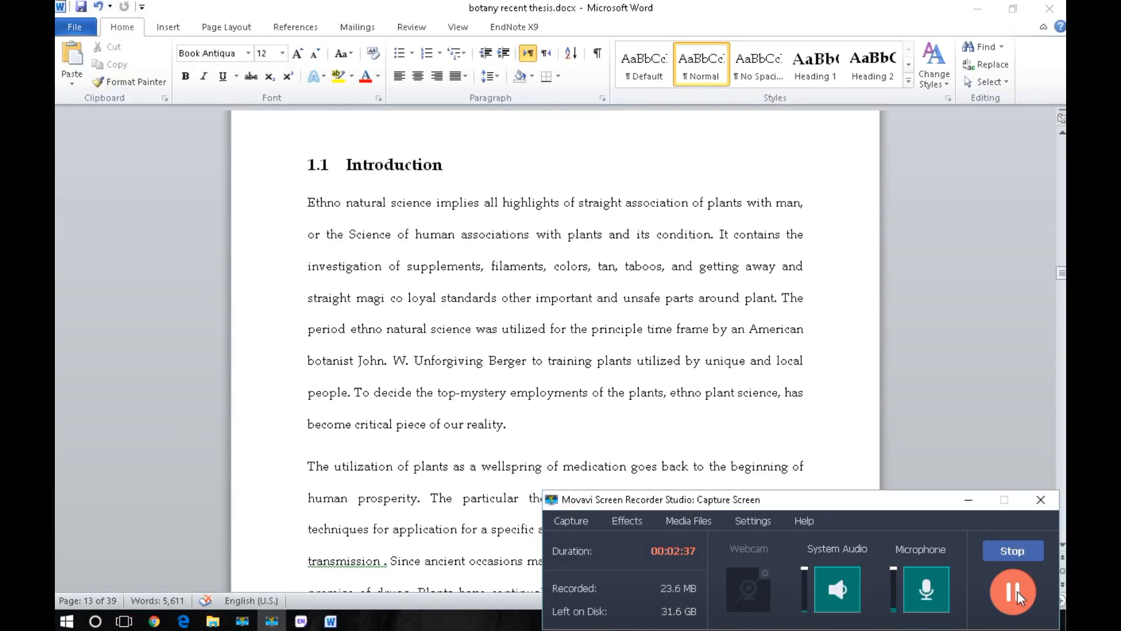
mouse_move(285, 613)
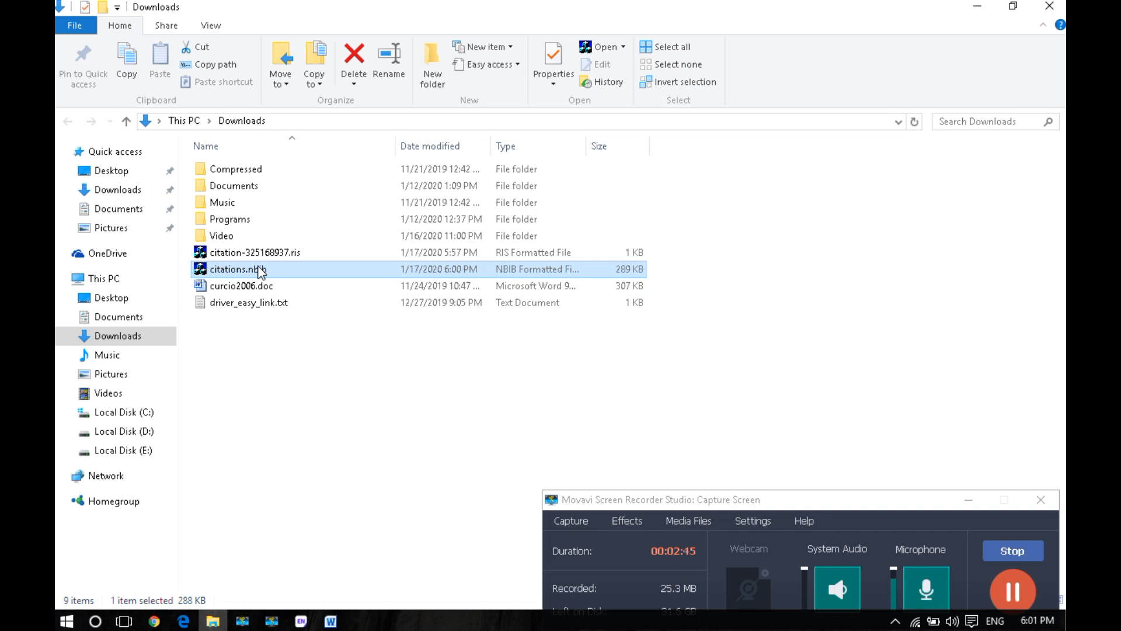
- Import citations.nbib into the EndNote library, bringing in its 62 references
double_click(232, 269)
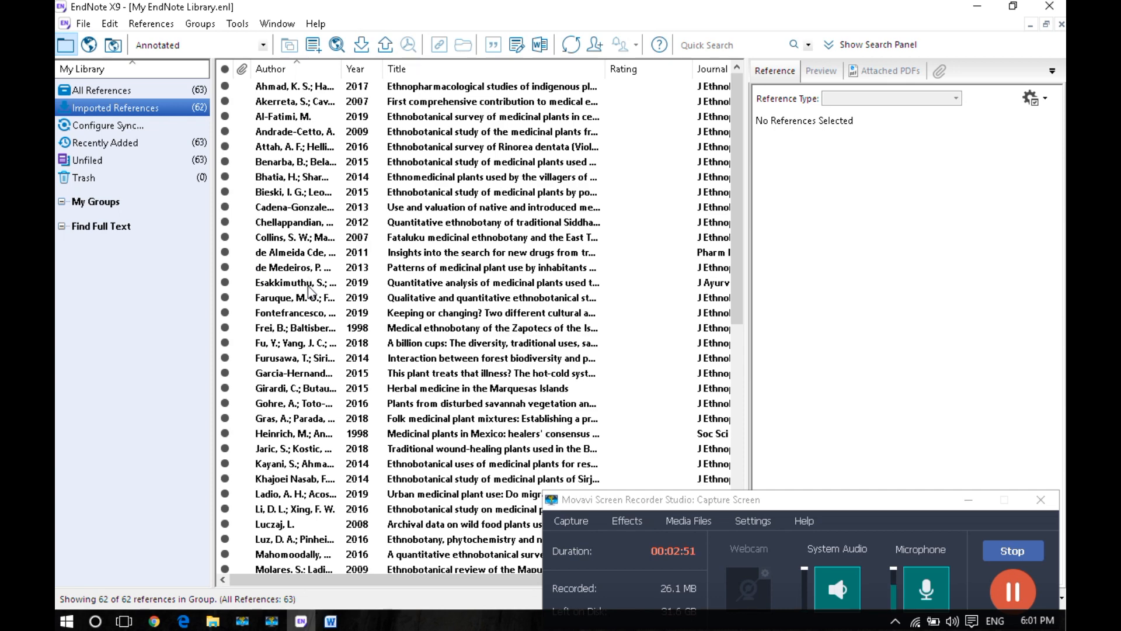
mouse_move(385, 393)
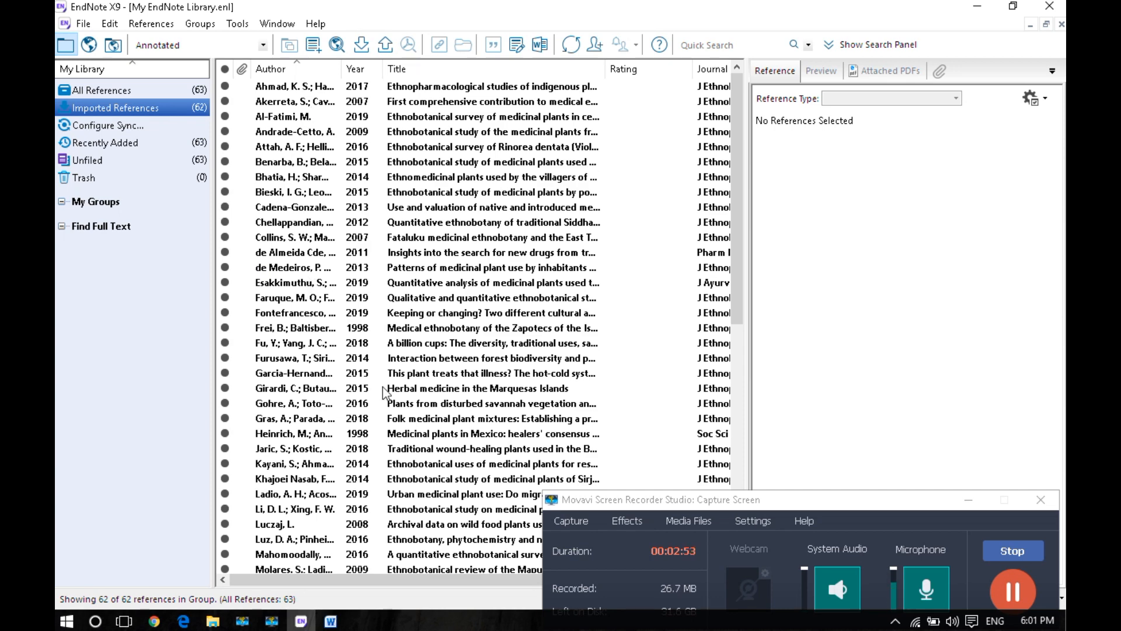
- Review the introduction's opening sentence in the thesis, then switch to the EndNote library
left_click(330, 620)
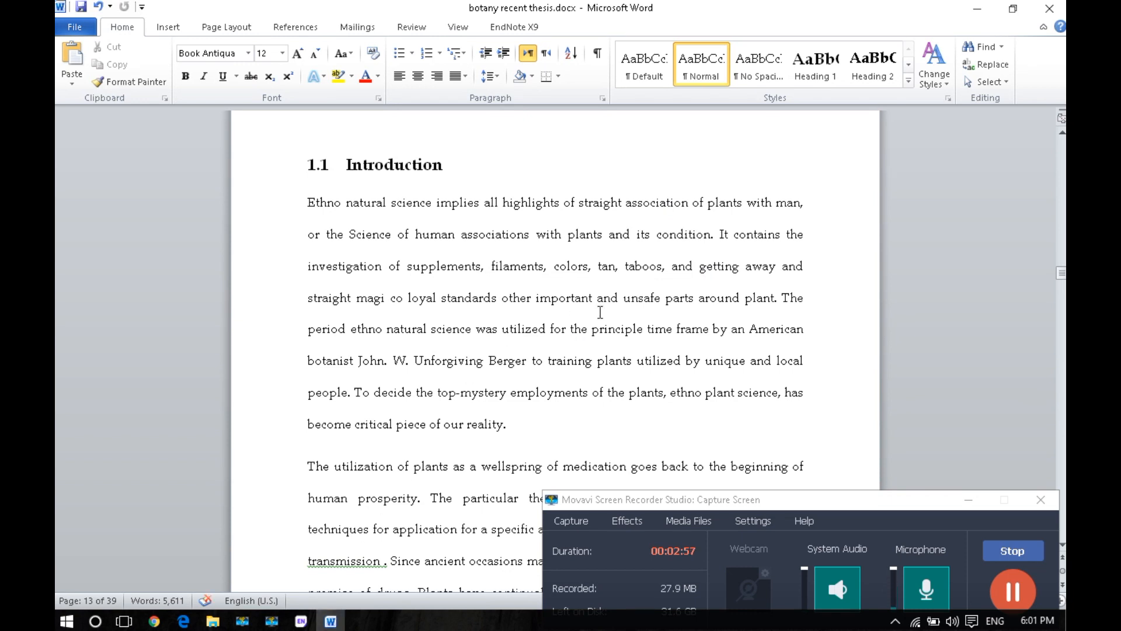
mouse_move(559, 234)
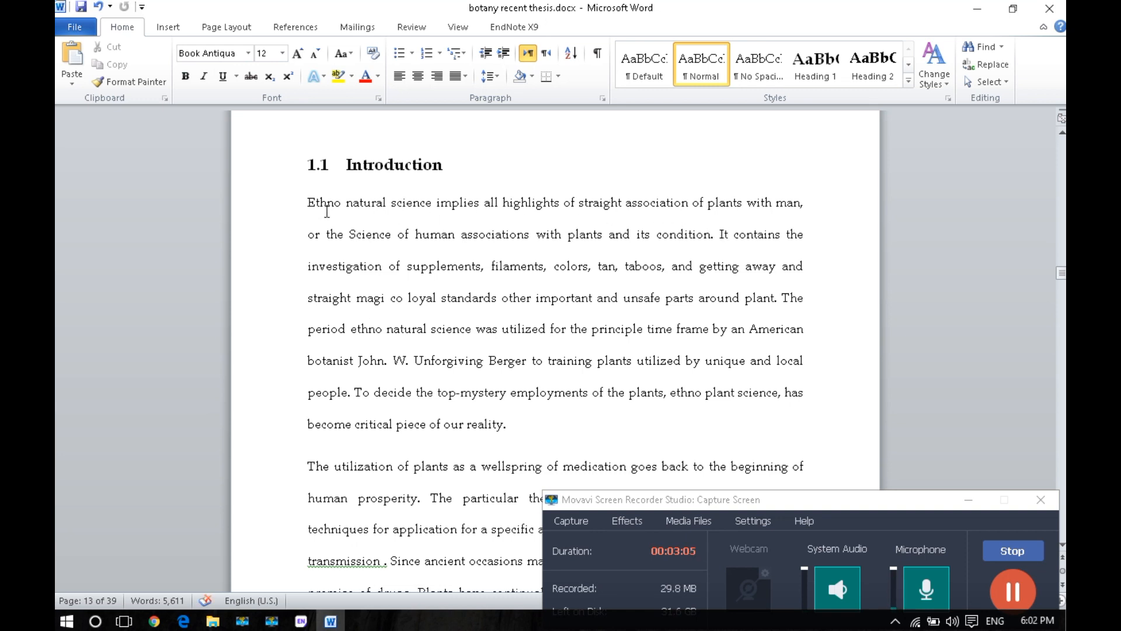
left_click_drag(307, 202, 603, 235)
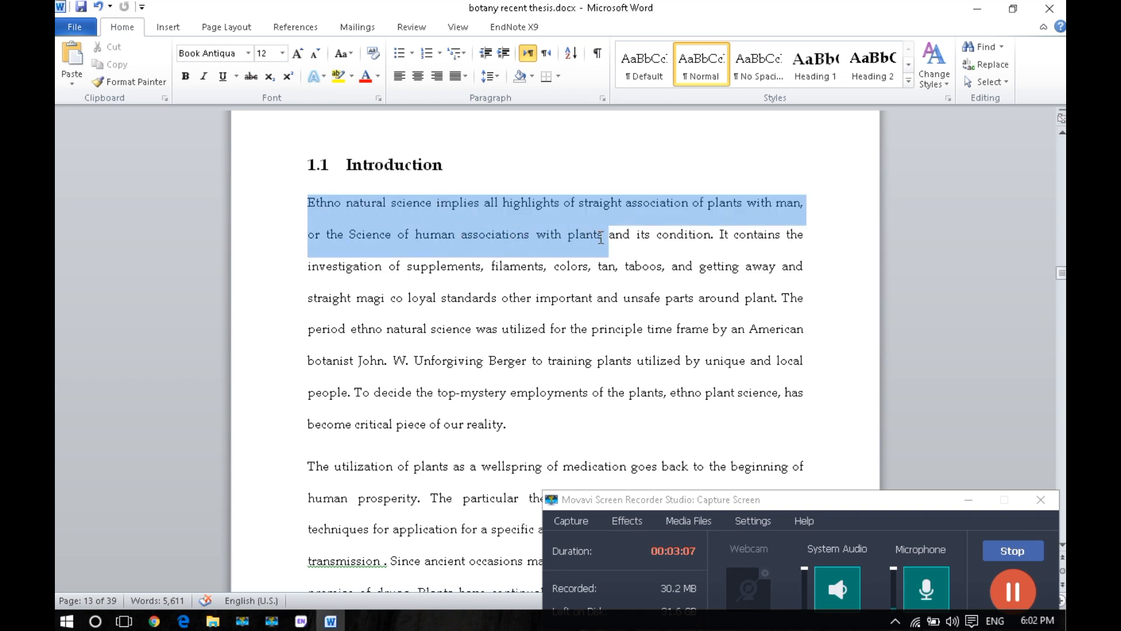
left_click(611, 234)
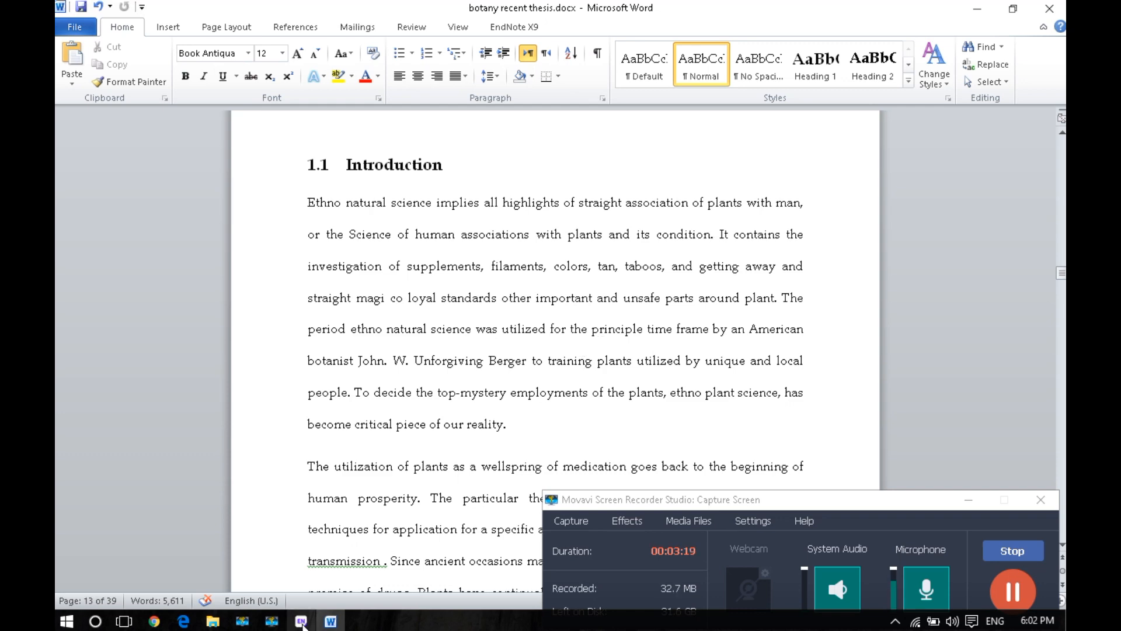
left_click(300, 620)
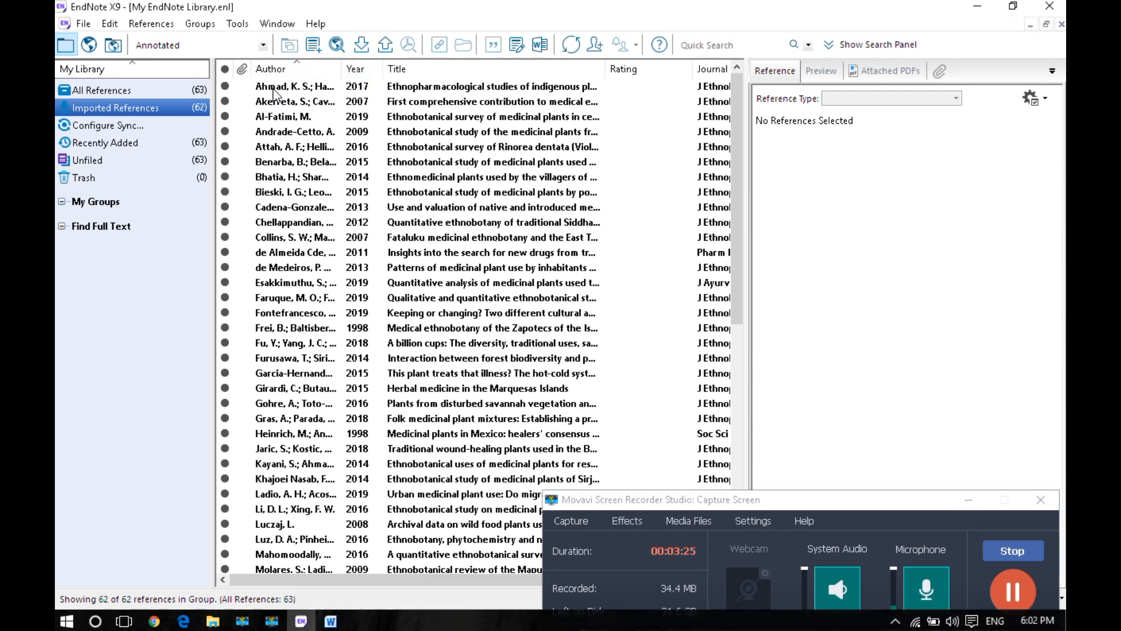
- Select the Ahmad, K. S. 2017 ethnopharmacology reference in the library list
left_click(293, 85)
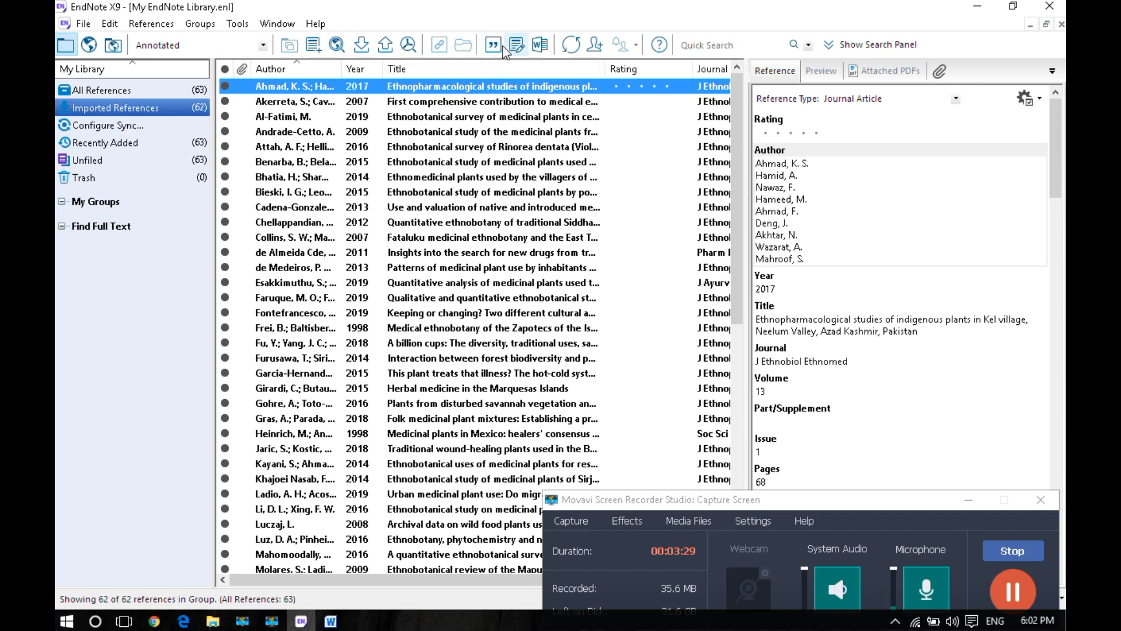
mouse_move(493, 44)
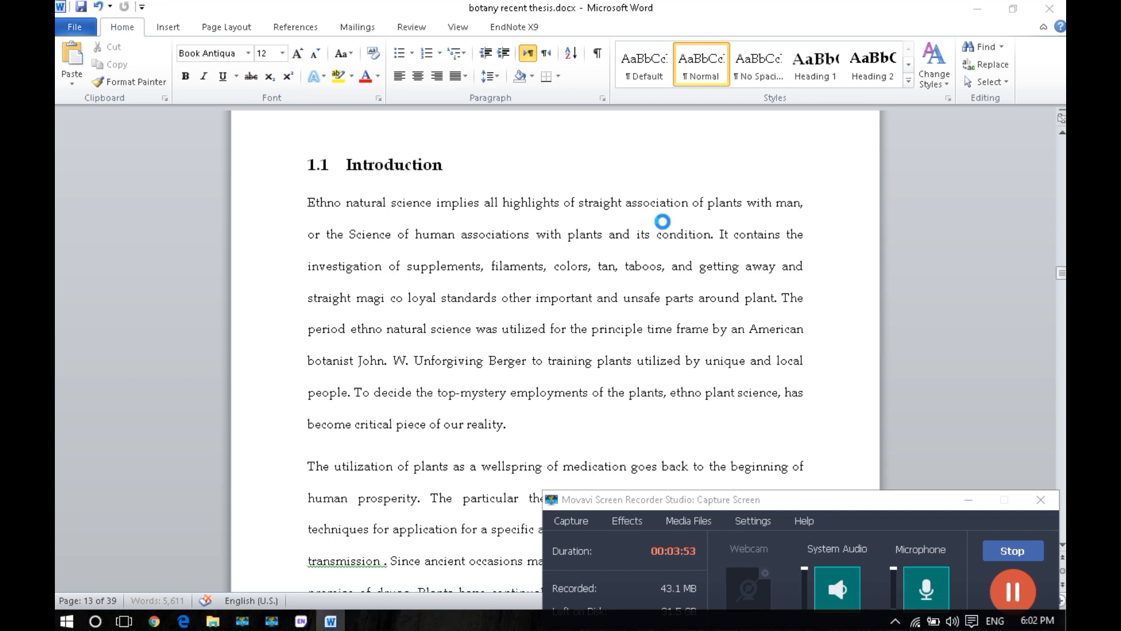
- Insert the (Ahmad, Hamid et al. 2017) citation after 'condition' and show the EndNote X9 ribbon
left_click(654, 233)
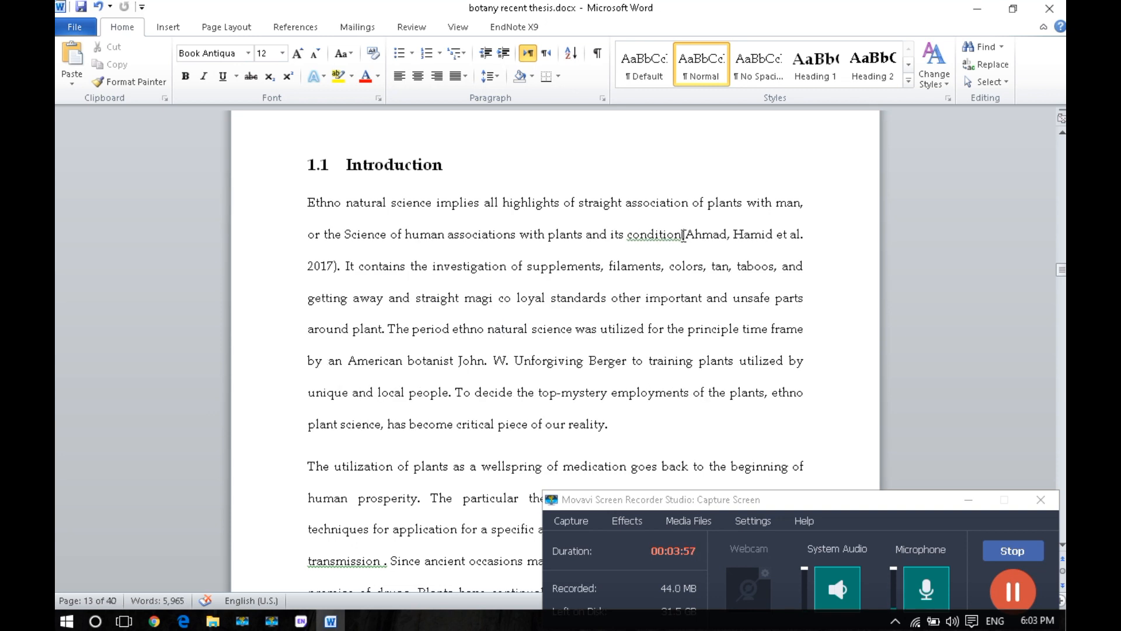
left_click_drag(432, 233, 335, 265)
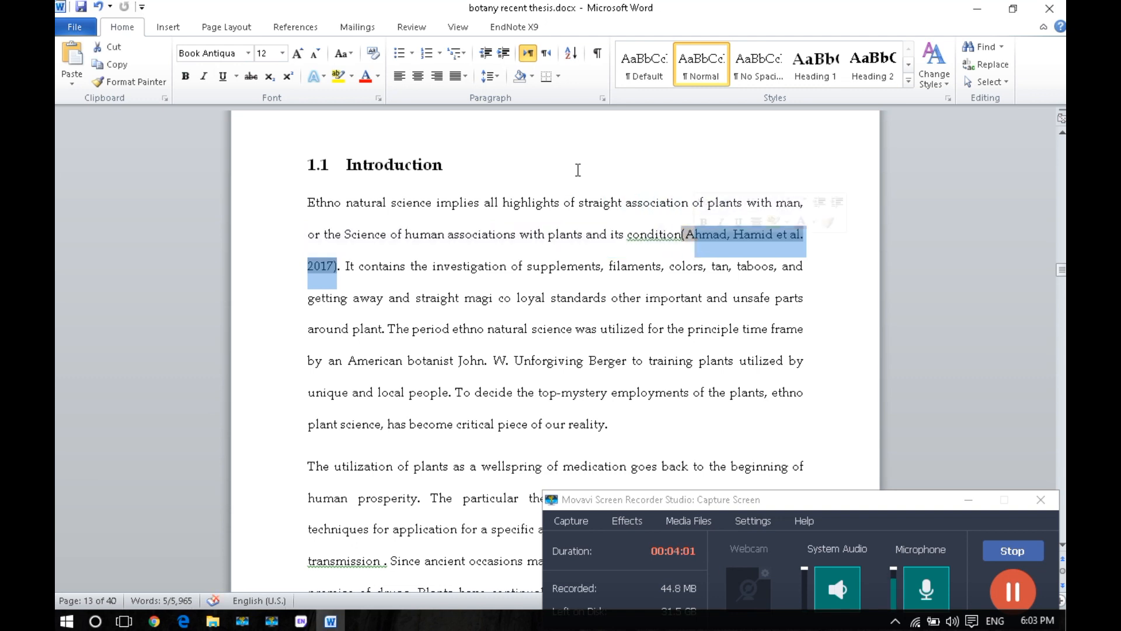
left_click(343, 266)
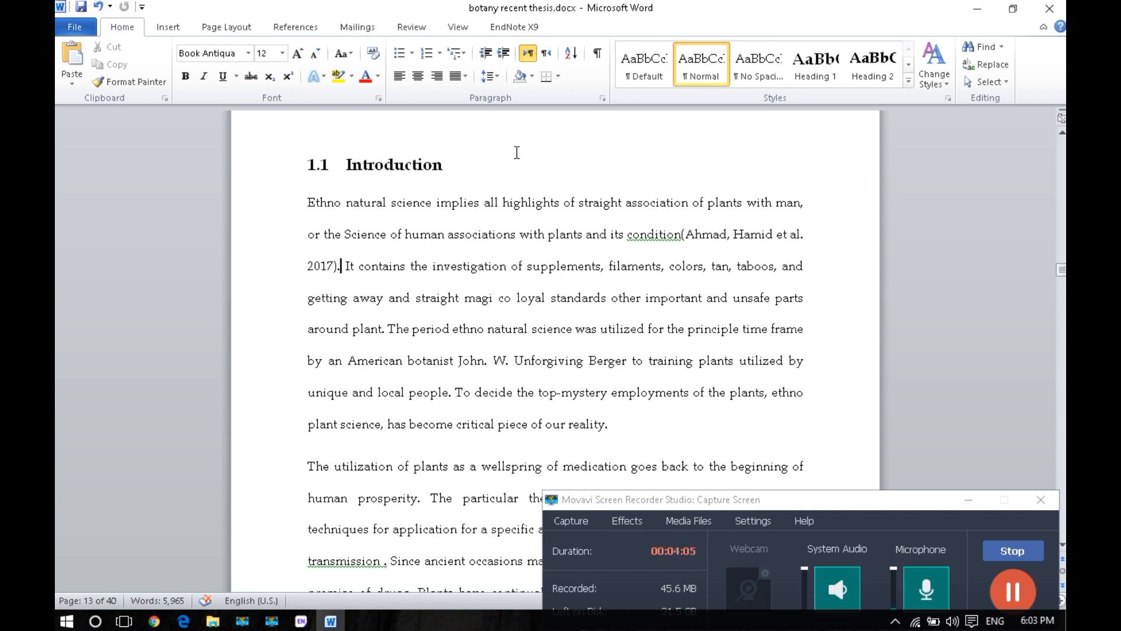
left_click(513, 27)
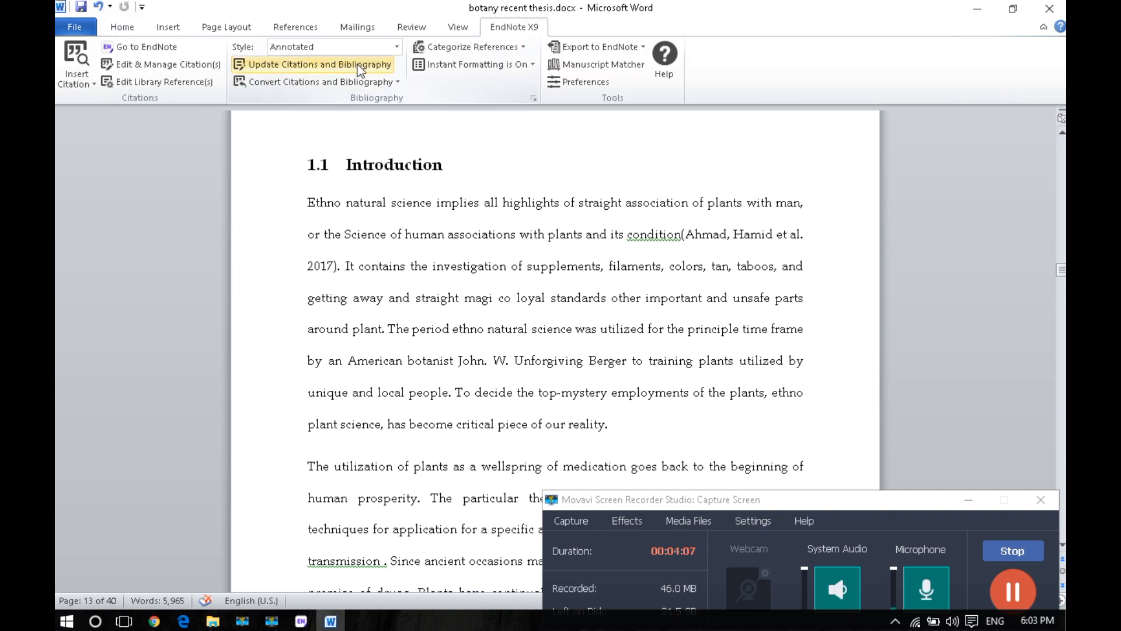
- Switch the citation style to APA 6th, giving (Ahmad et al., 2017), then return to EndNote
left_click(396, 47)
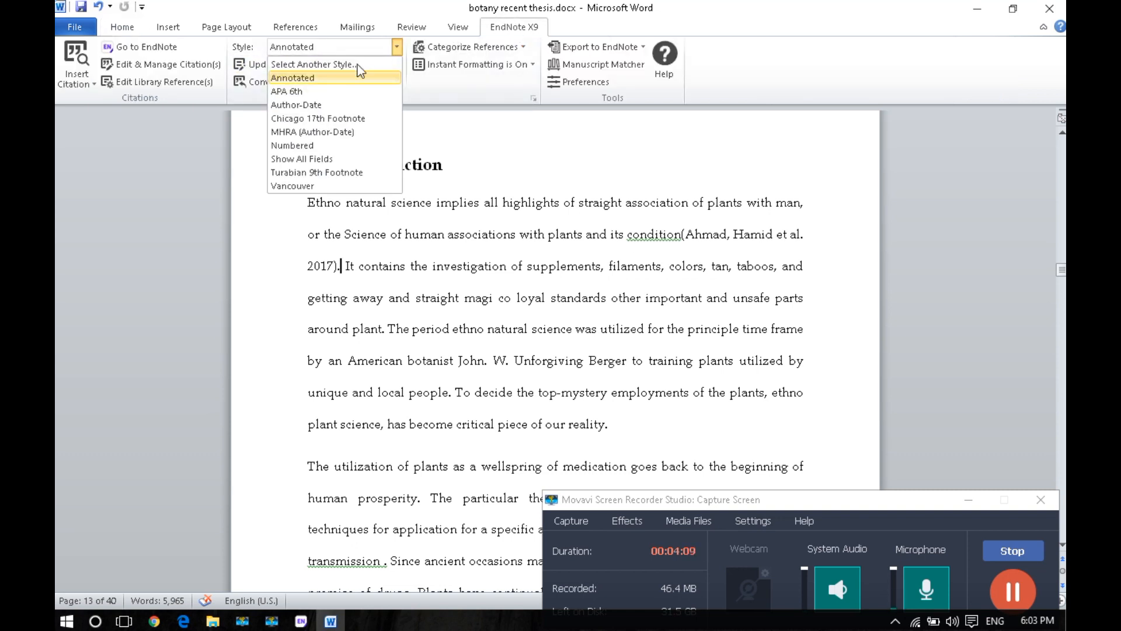
left_click(287, 92)
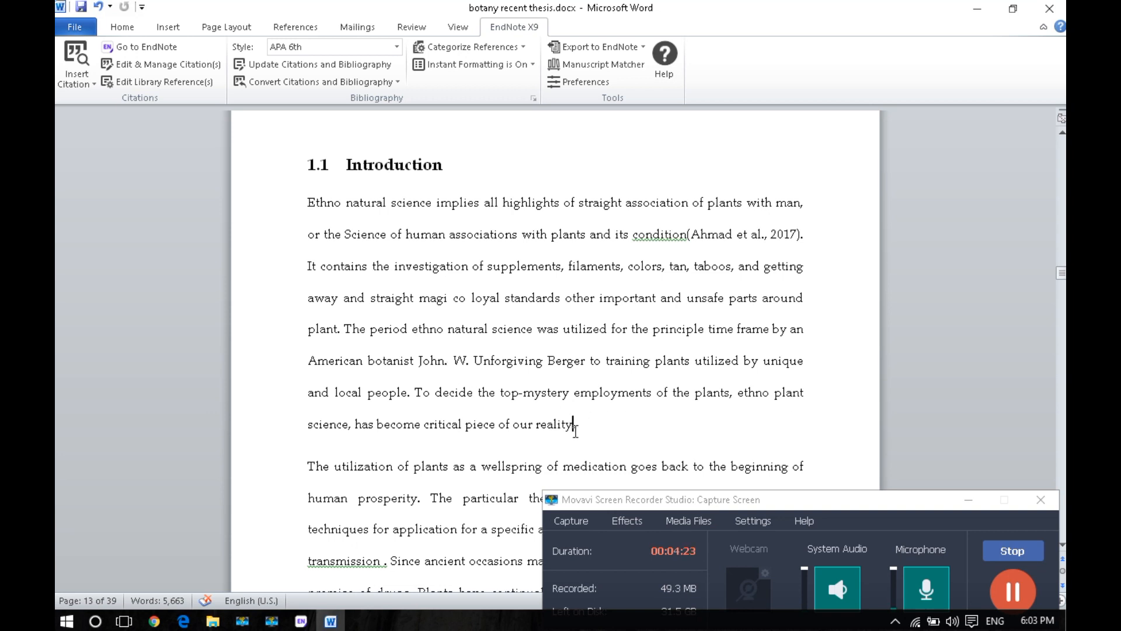
mouse_move(437, 503)
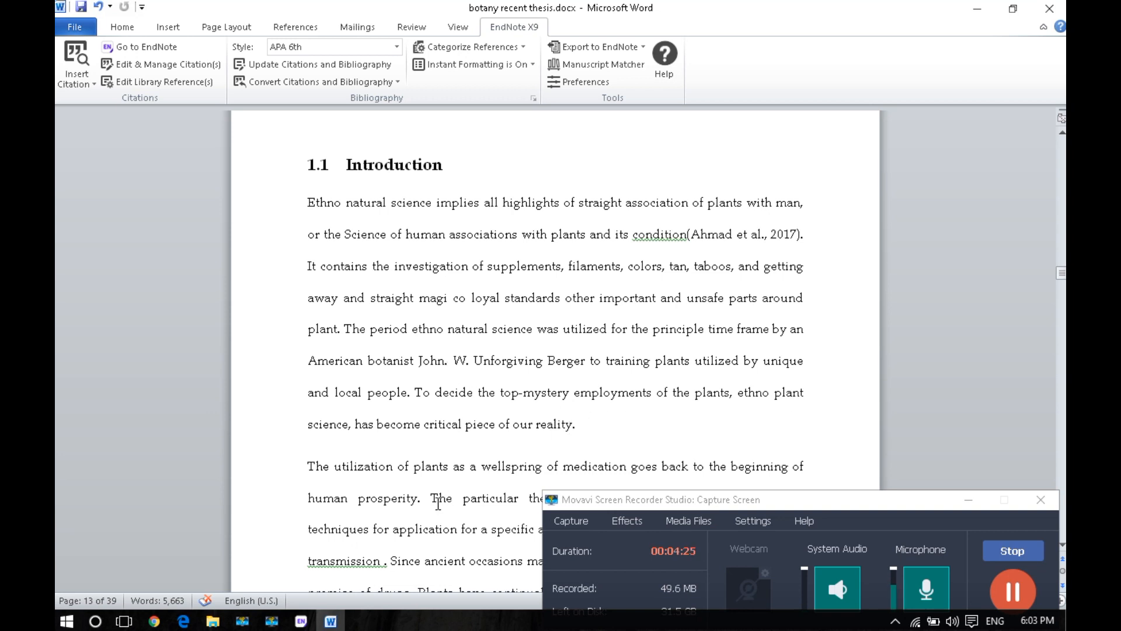
left_click(301, 621)
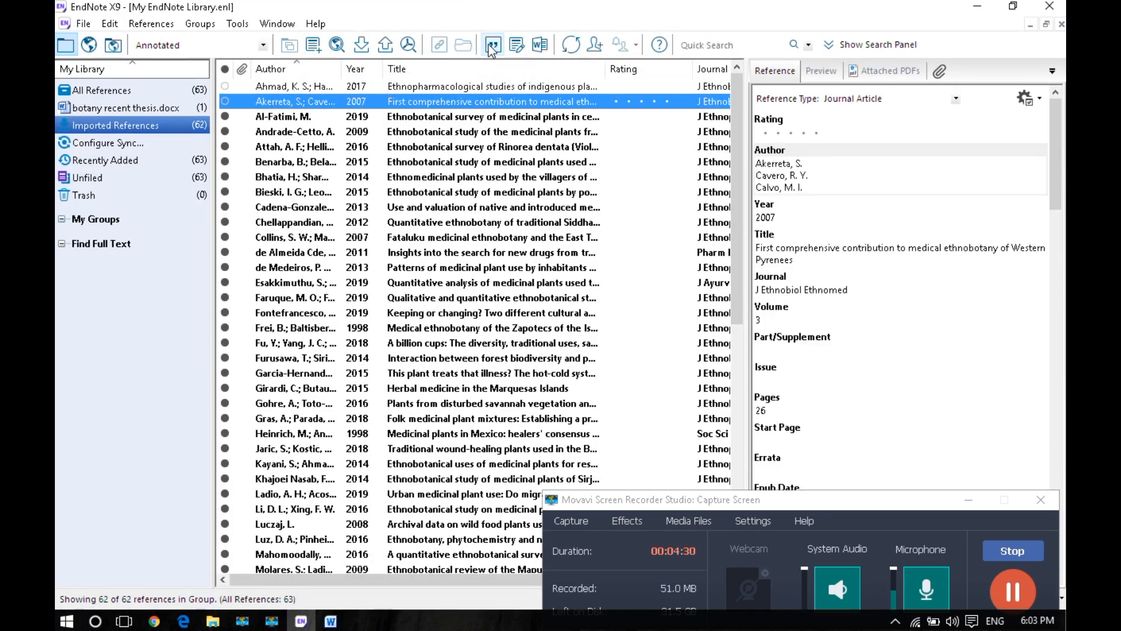
mouse_move(492, 45)
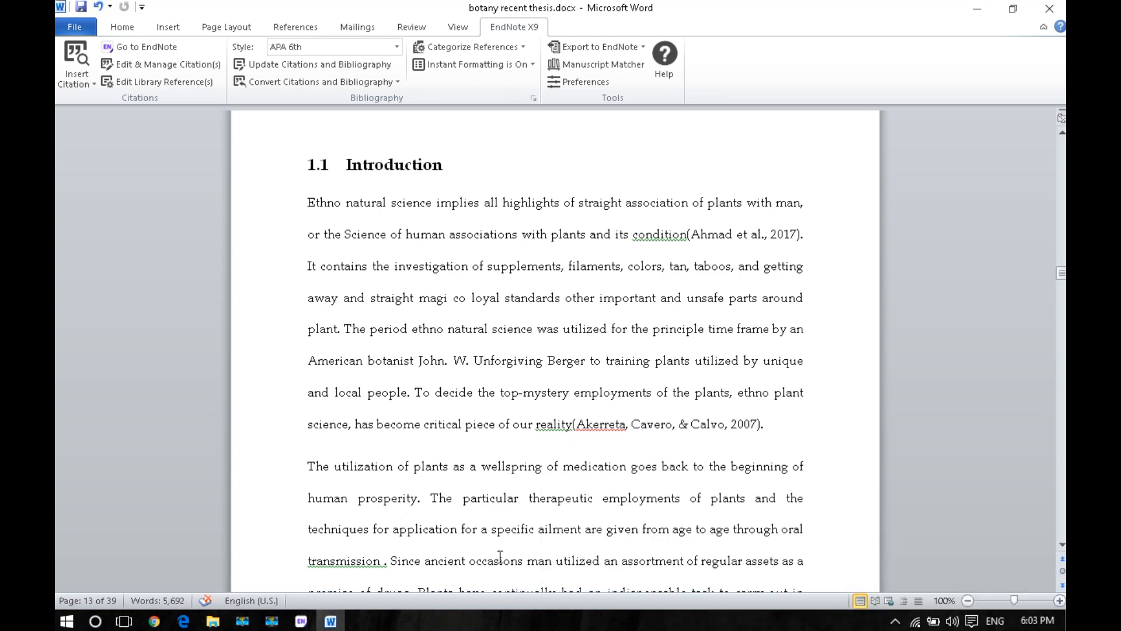
- Move down the introduction, then select the Al-Fatimi 2019 ethnobotanical survey reference in EndNote
scroll("down", 3)
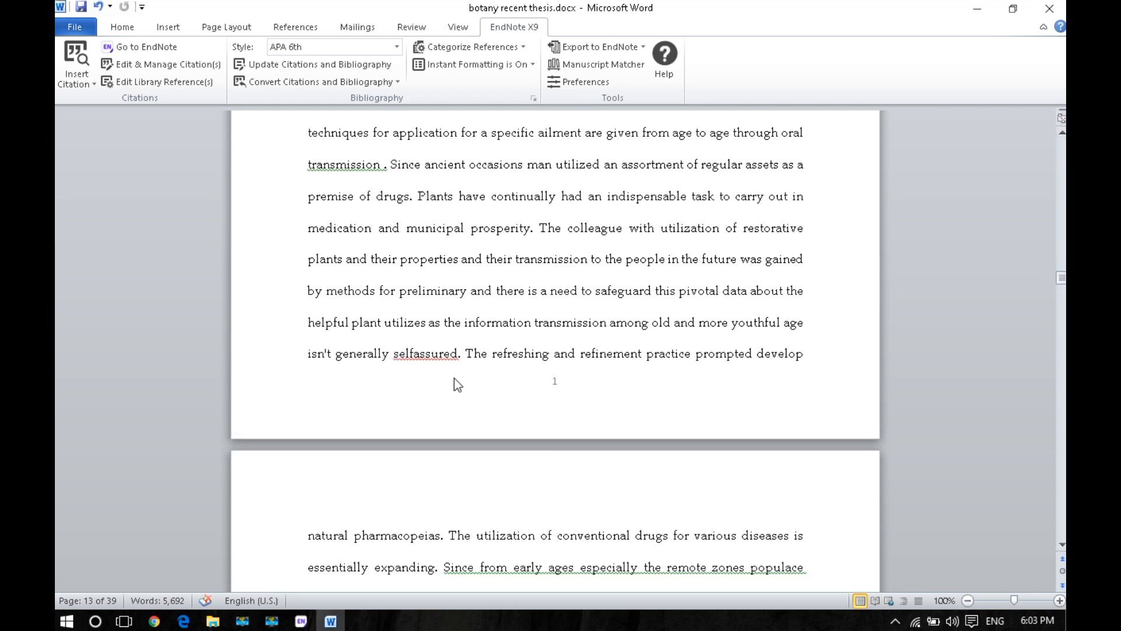
mouse_move(462, 482)
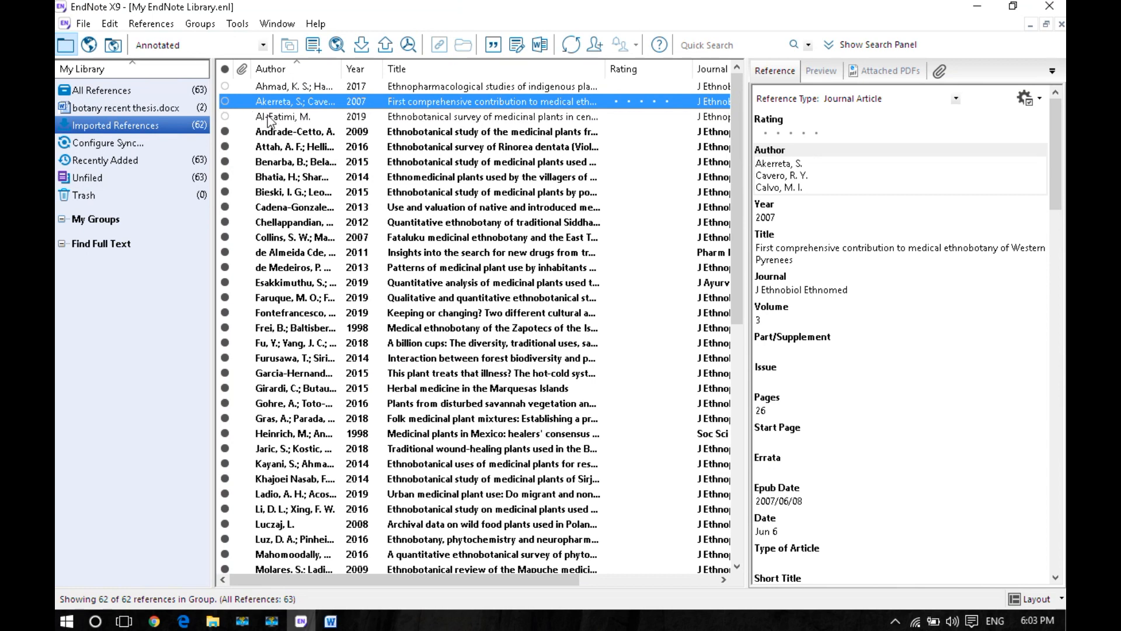
left_click(296, 117)
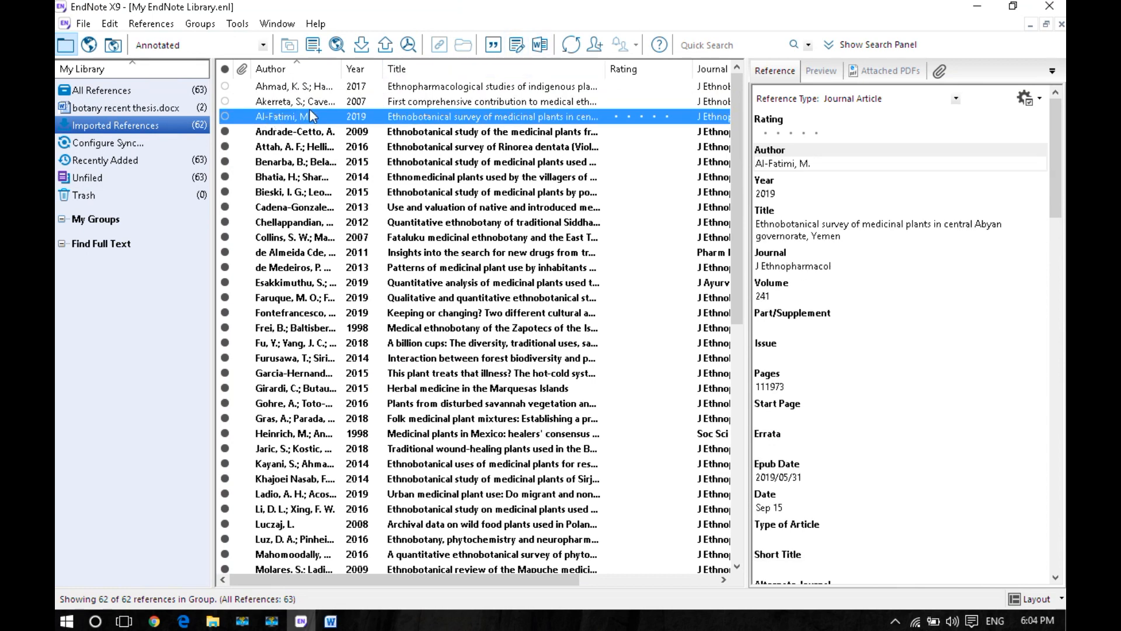
mouse_move(429, 119)
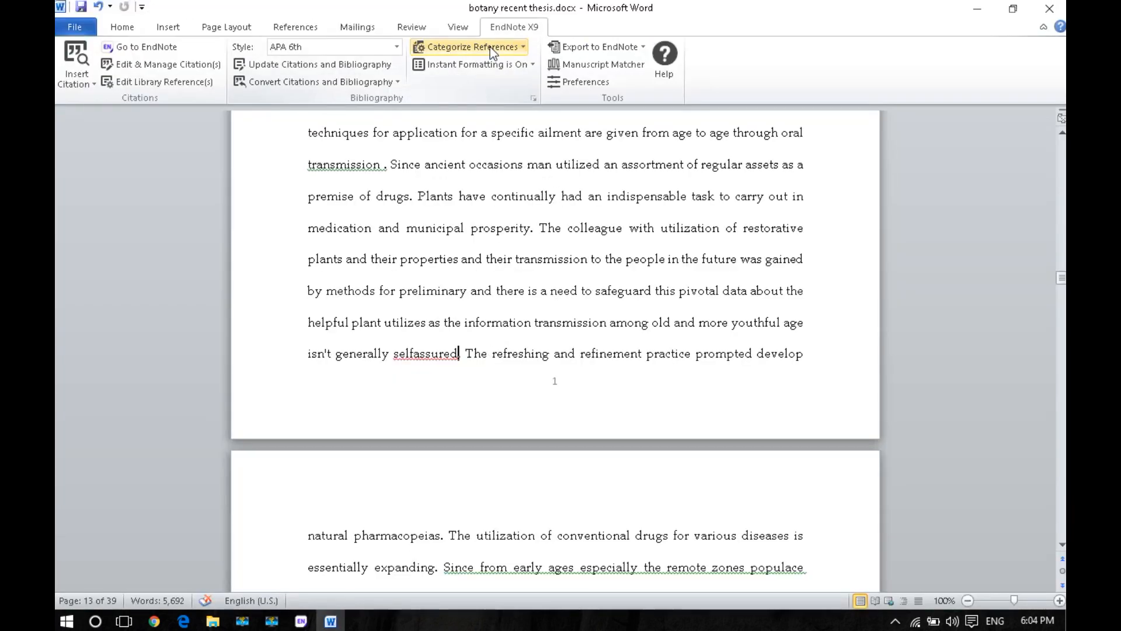
- Insert the (Al-Fatimi, 2019) citation after 'selfassured' via EndNote's Insert Citation
left_click(76, 63)
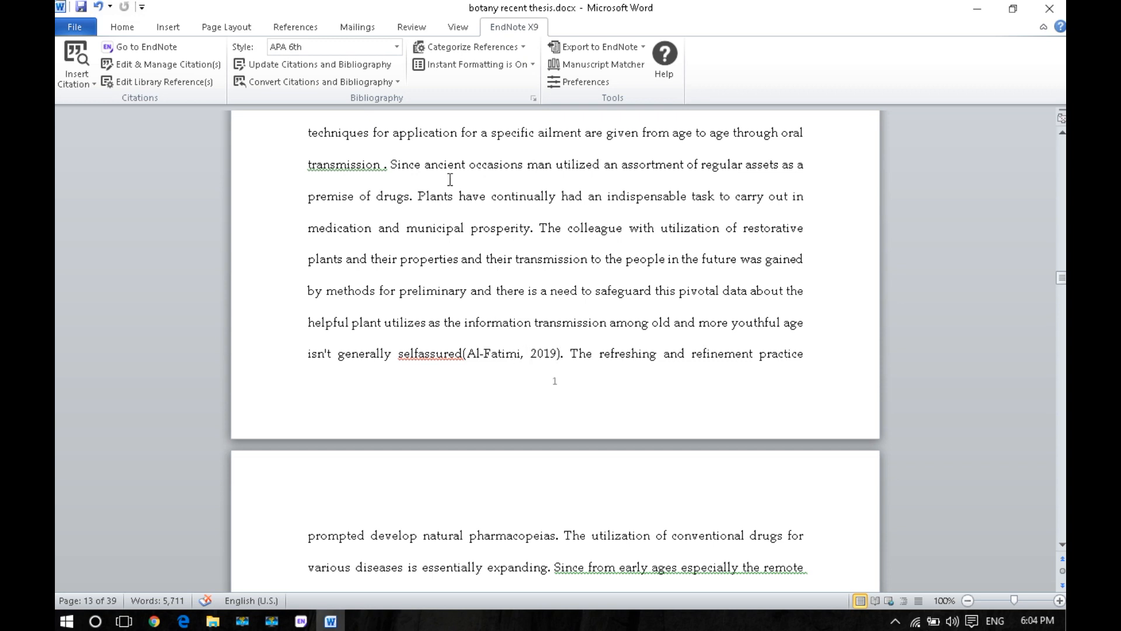
left_click(398, 46)
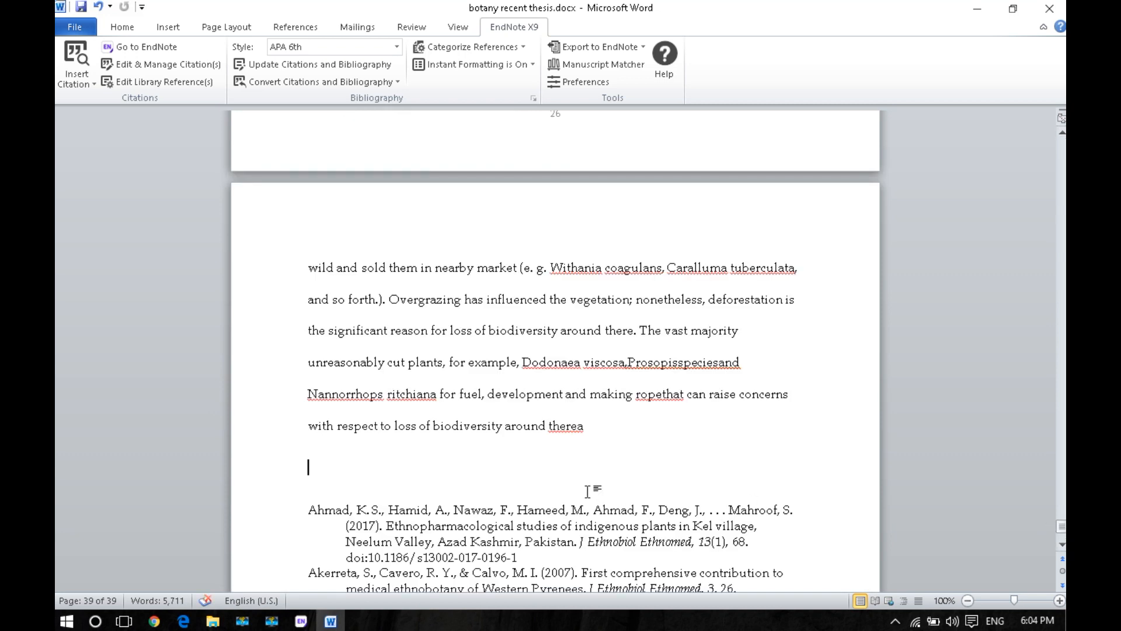
- Add a 'References' heading above the Ahmad, Akerreta and Al-Fatimi bibliography entries on the last page
type("ref")
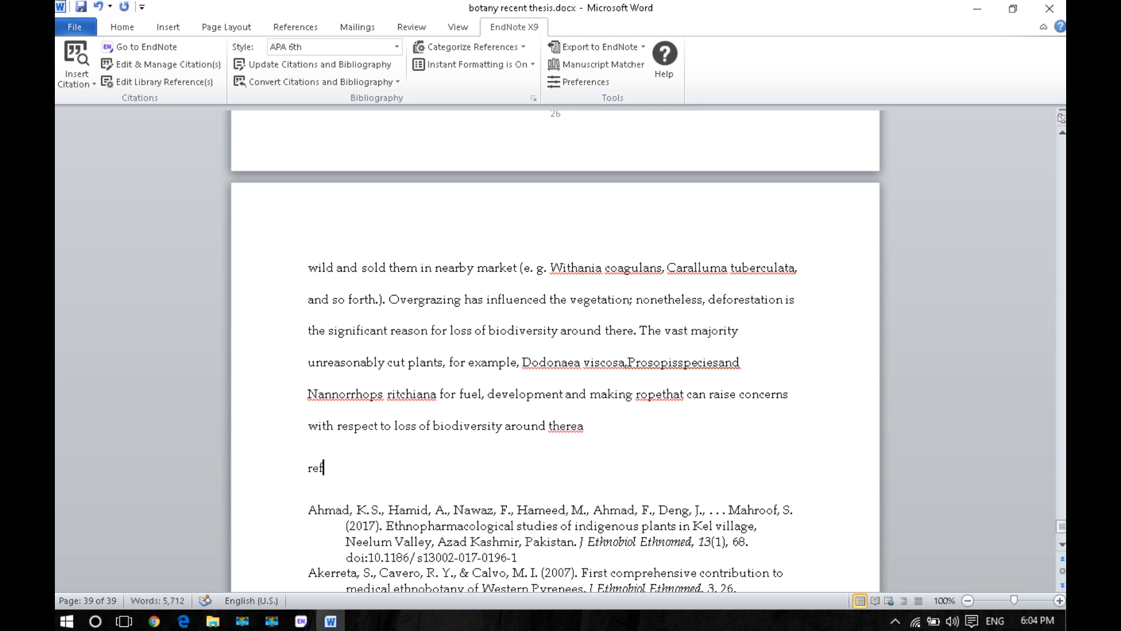
type("erences")
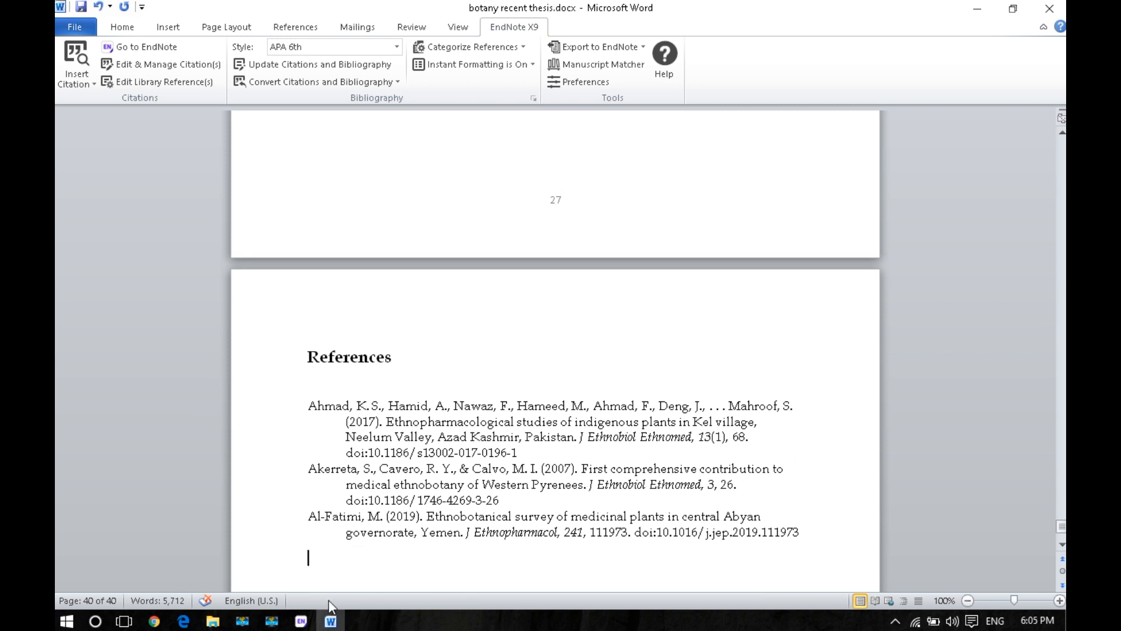
left_click(300, 621)
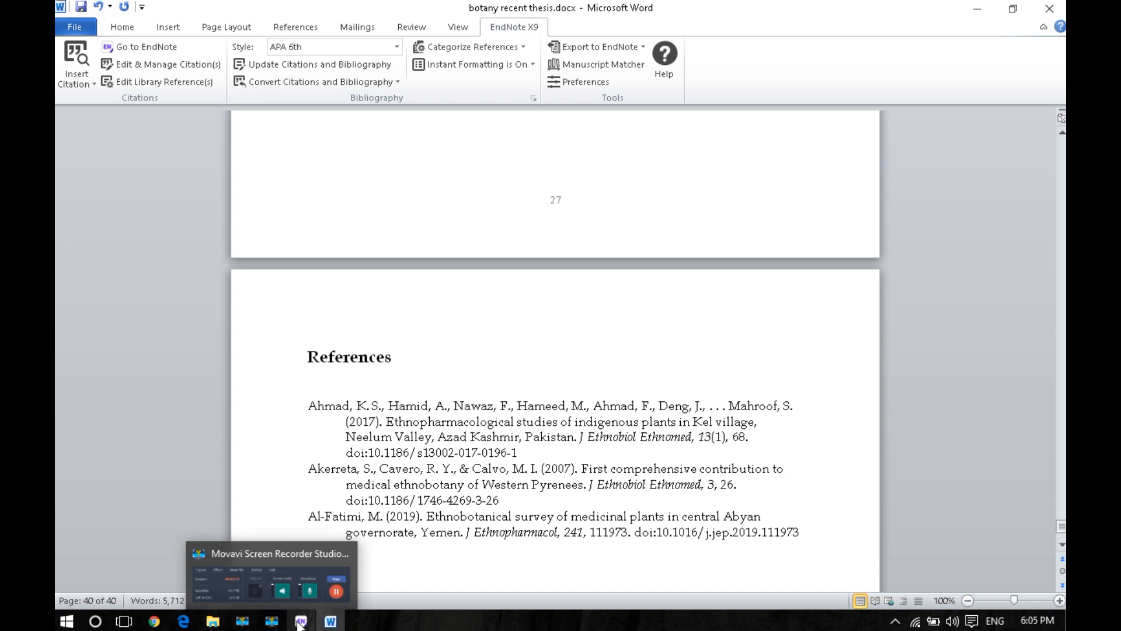